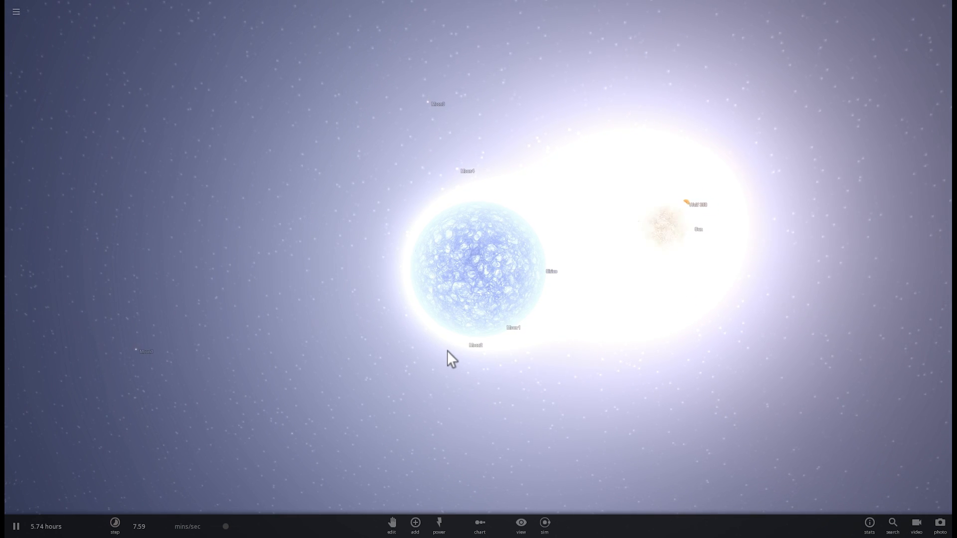
{"action": "mouse_move", "coordinate": [493, 357]}
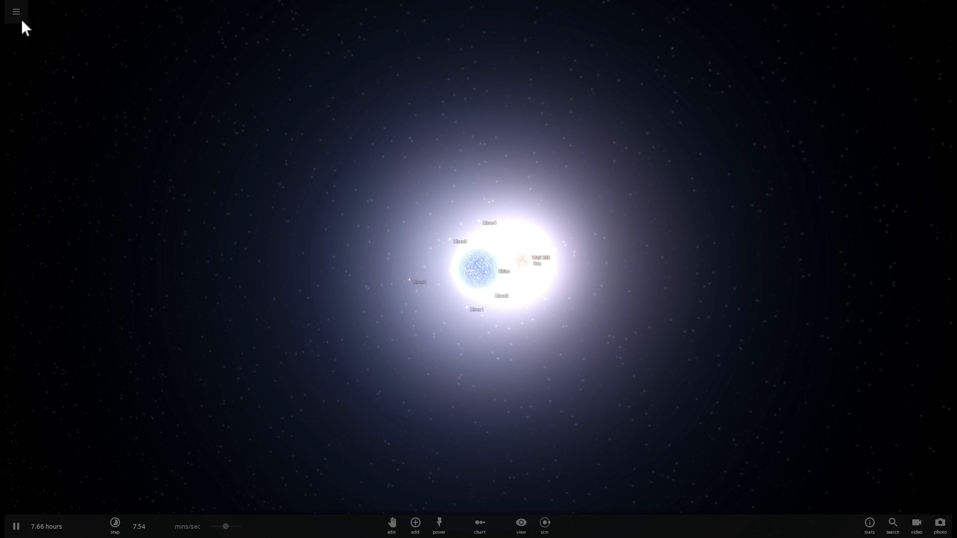
- Search the saved simulations for the Solar System scene and load it
{"action": "left_click", "coordinate": [16, 11]}
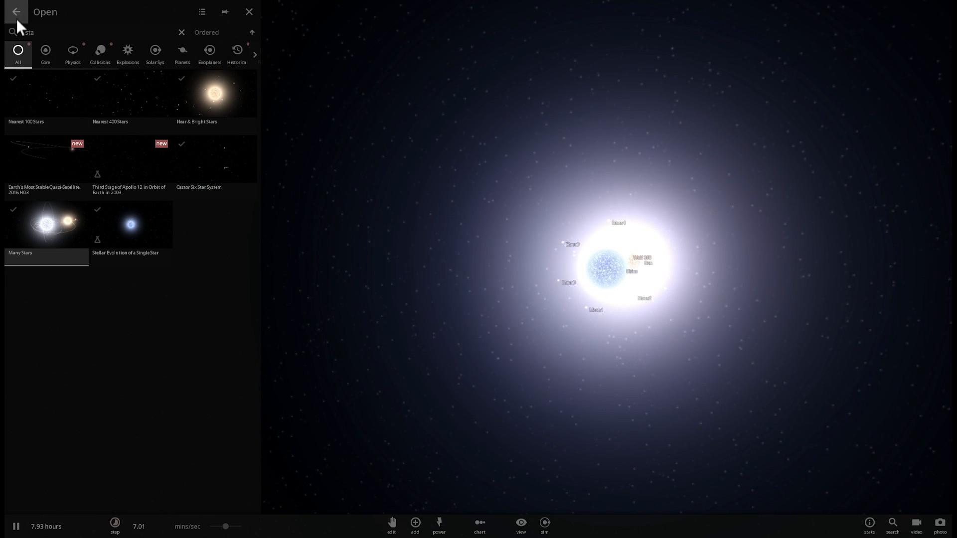
{"action": "type", "text": "sta"}
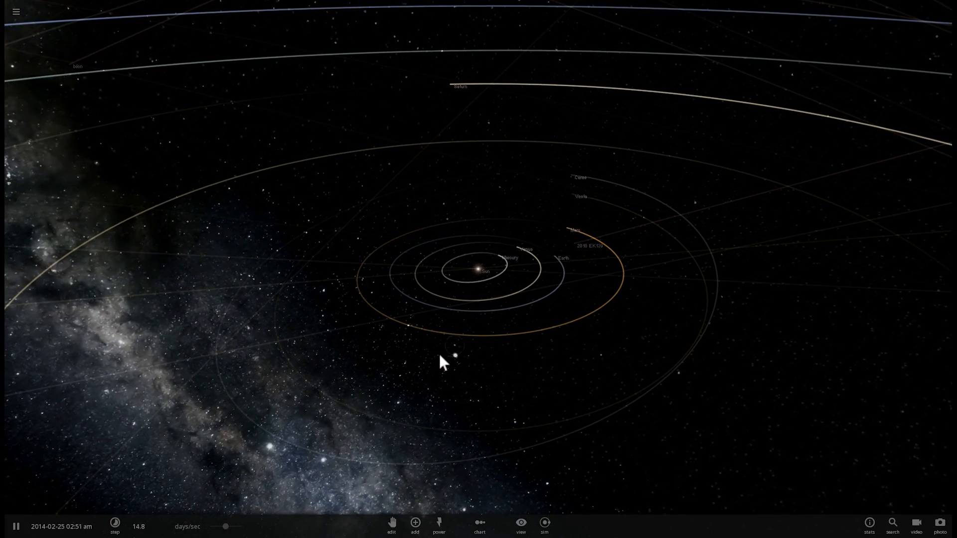
{"action": "mouse_move", "coordinate": [414, 523]}
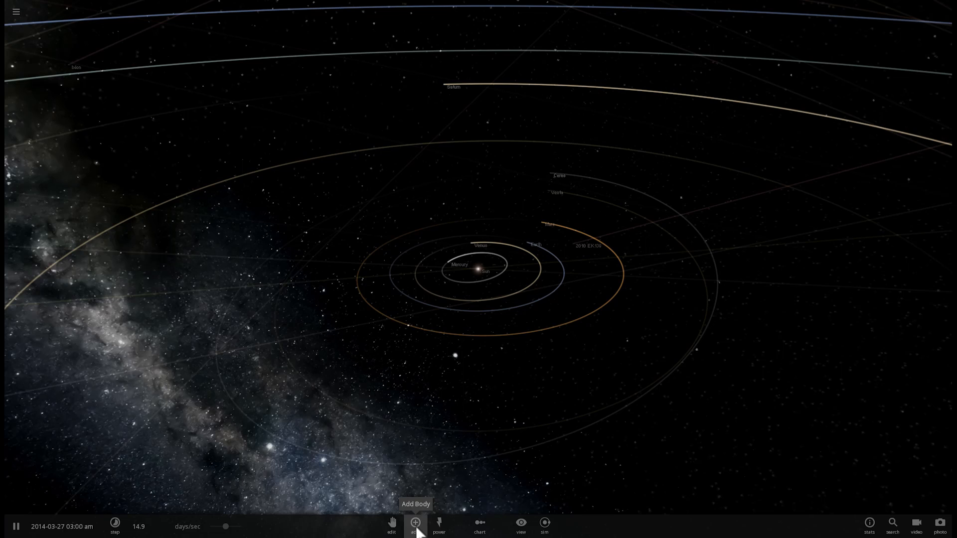
- Browse the add-body catalogue filtered to stars, ready to pick UY Scuti
{"action": "left_click", "coordinate": [416, 524]}
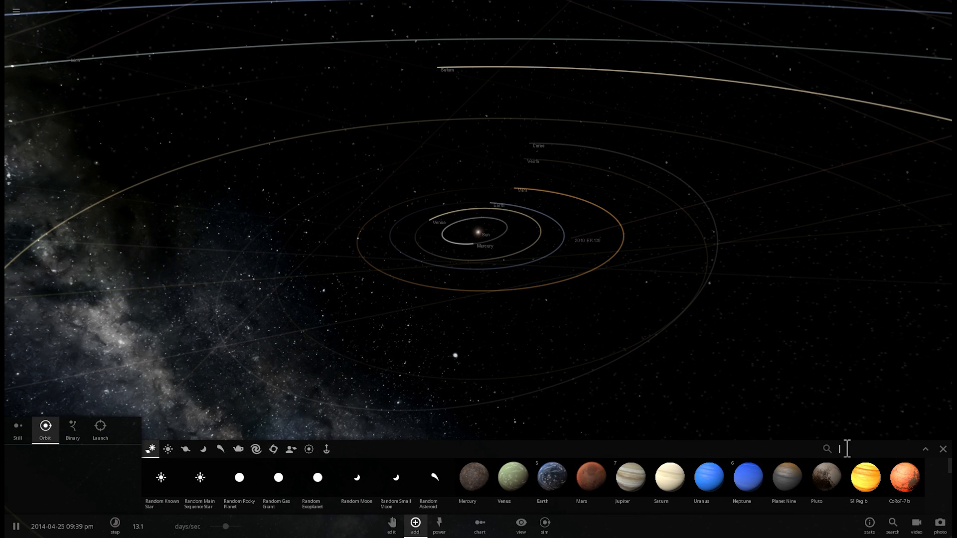
{"action": "left_click", "coordinate": [167, 449]}
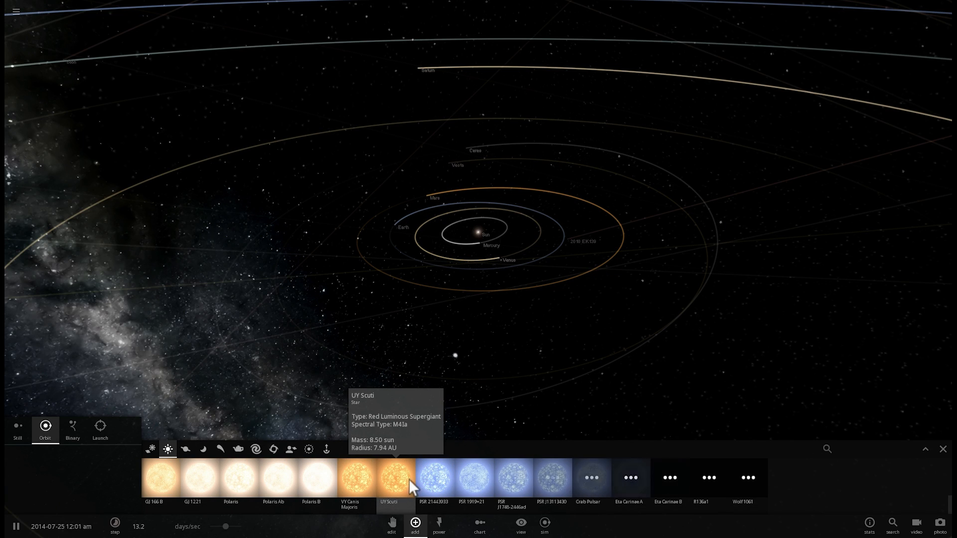
{"action": "mouse_move", "coordinate": [589, 477]}
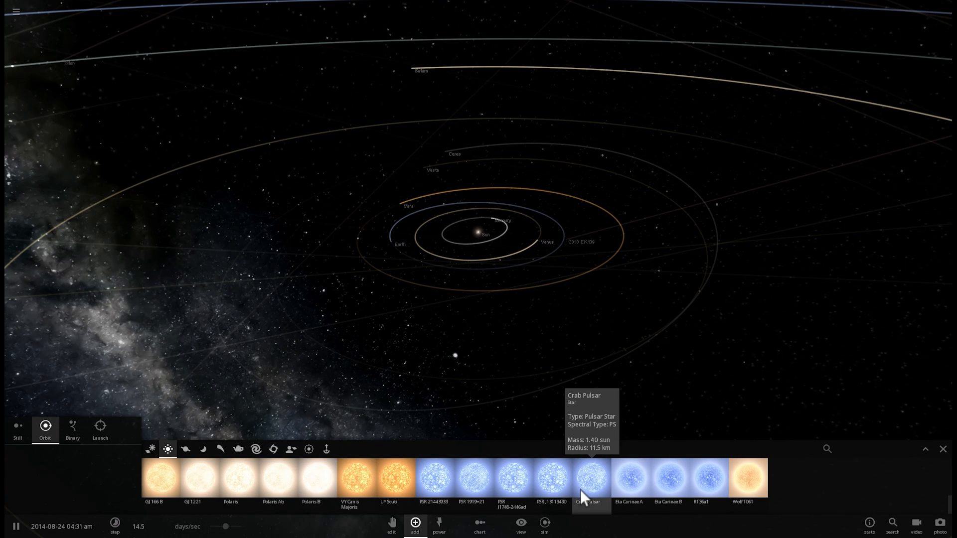
{"action": "mouse_move", "coordinate": [357, 477]}
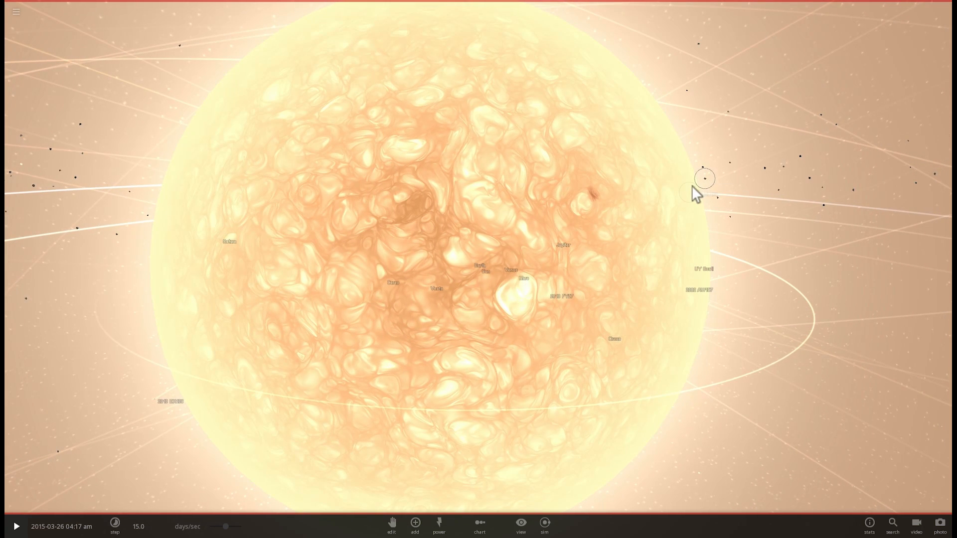
{"action": "mouse_move", "coordinate": [683, 155]}
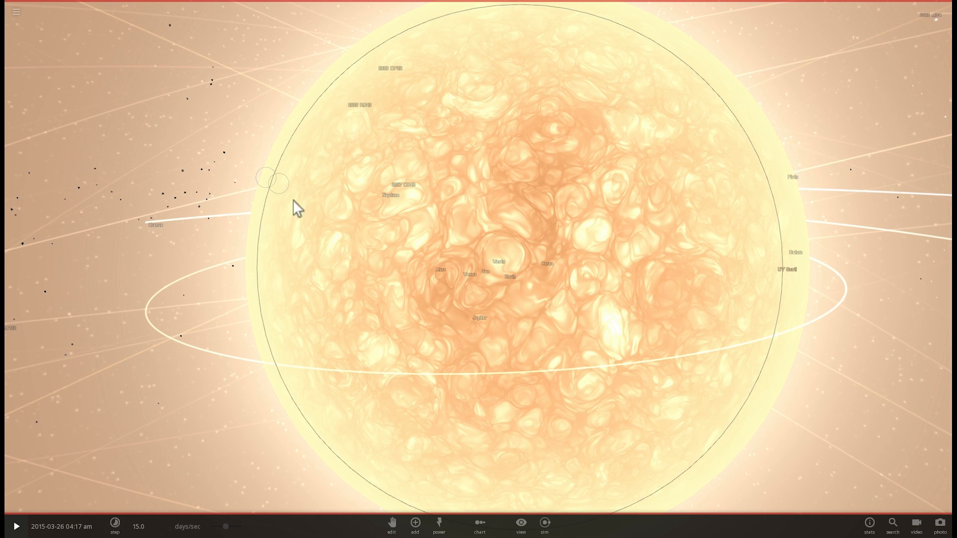
{"action": "scroll", "scroll_direction": "up", "scroll_amount": 3}
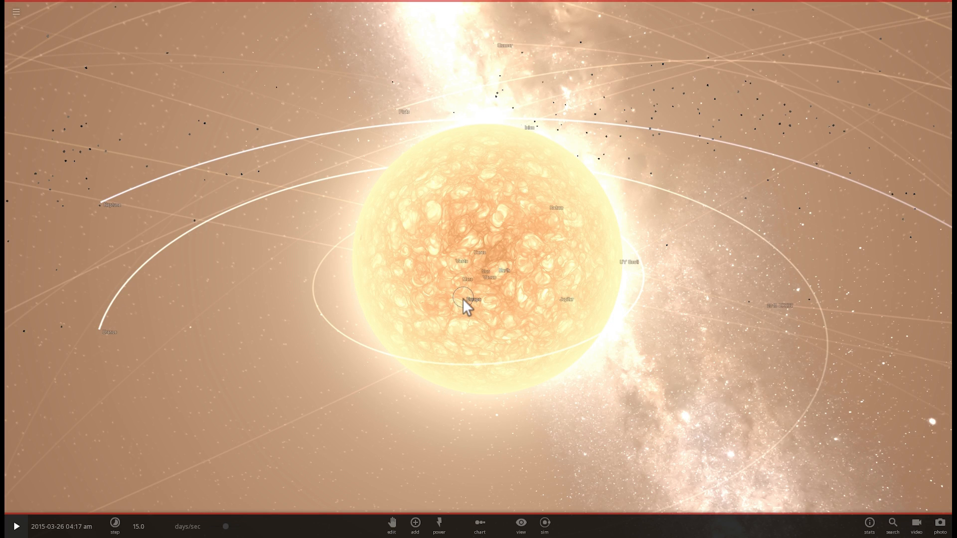
{"action": "mouse_move", "coordinate": [458, 311]}
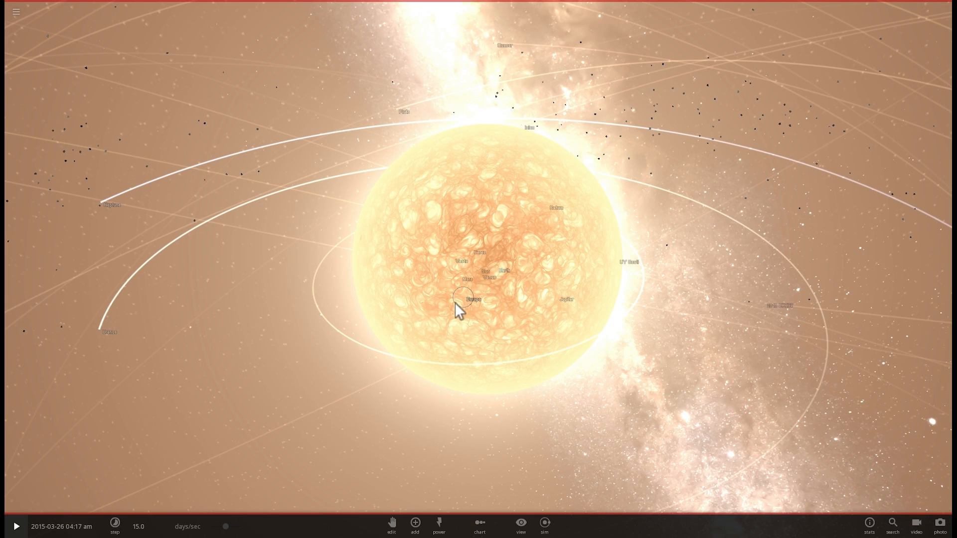
- Select UY Scuti to show its property card, then return to the star catalogue
{"action": "left_click", "coordinate": [458, 311]}
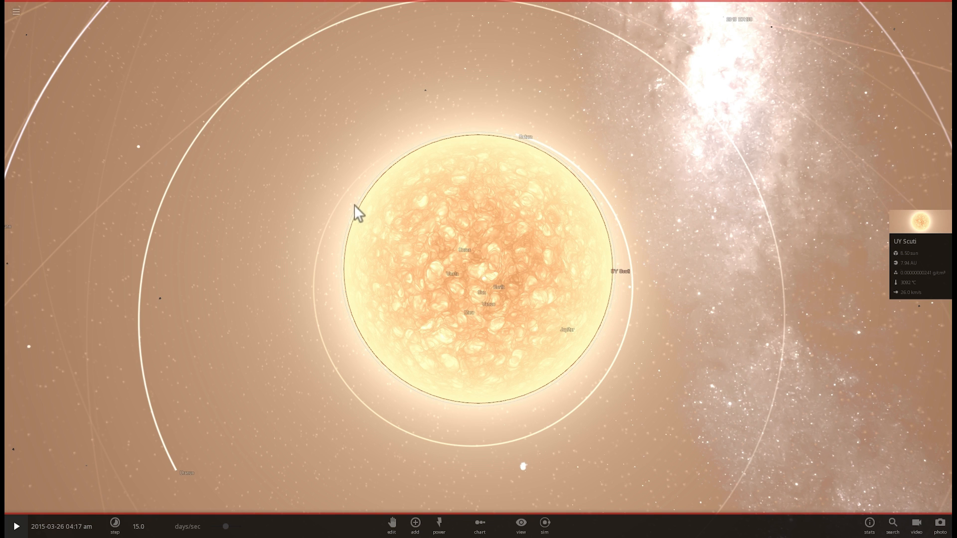
{"action": "mouse_move", "coordinate": [500, 133]}
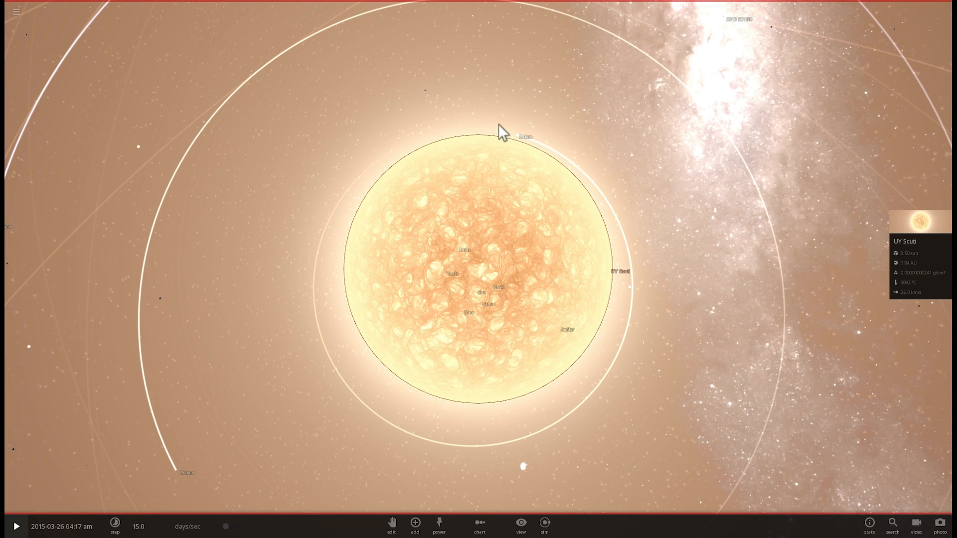
{"action": "mouse_move", "coordinate": [608, 232]}
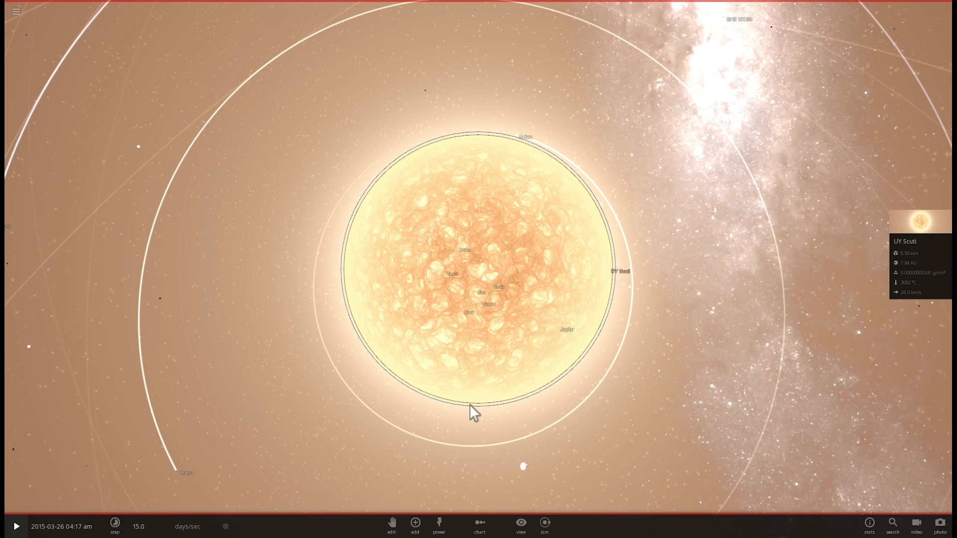
{"action": "mouse_move", "coordinate": [342, 253]}
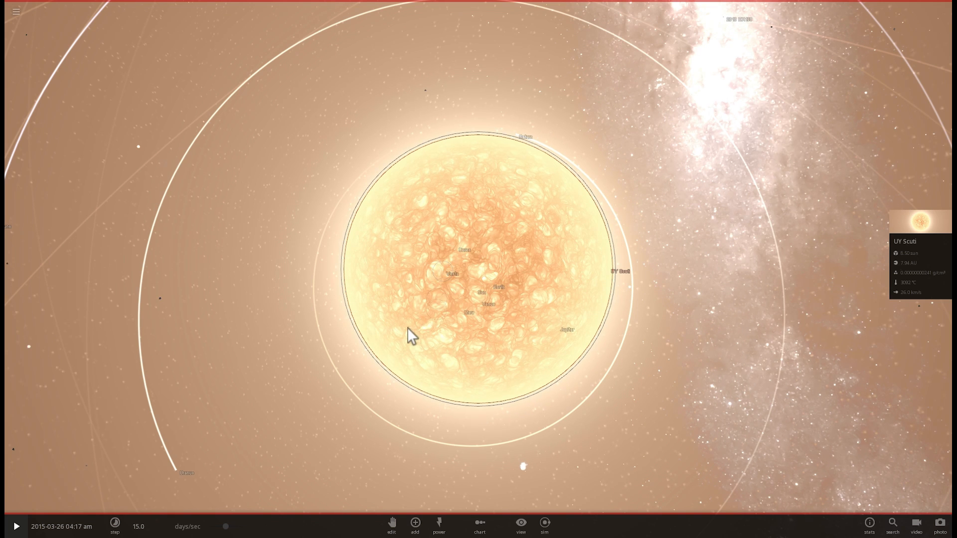
{"action": "left_click", "coordinate": [414, 522]}
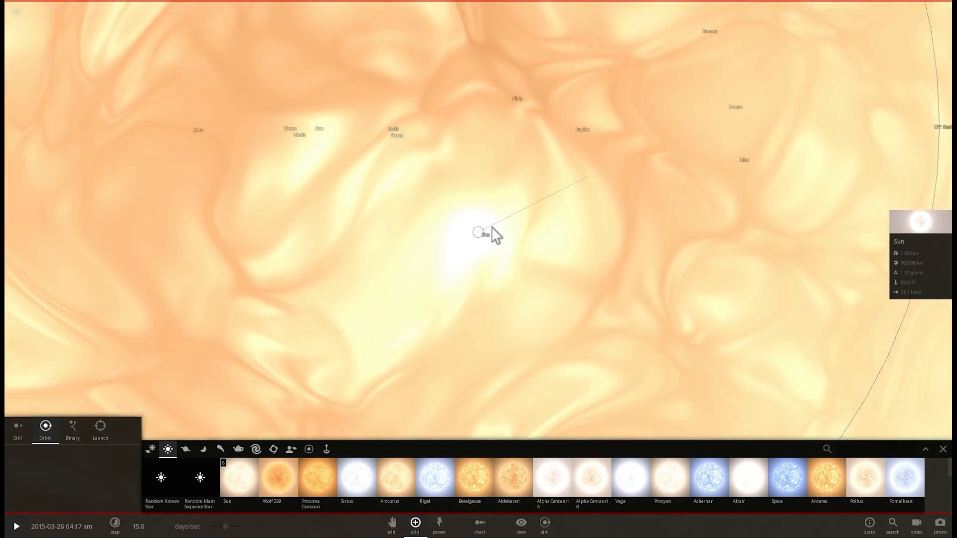
- Scroll through the Stars category list looking for another giant to add
{"action": "scroll", "scroll_direction": "up", "scroll_amount": 3}
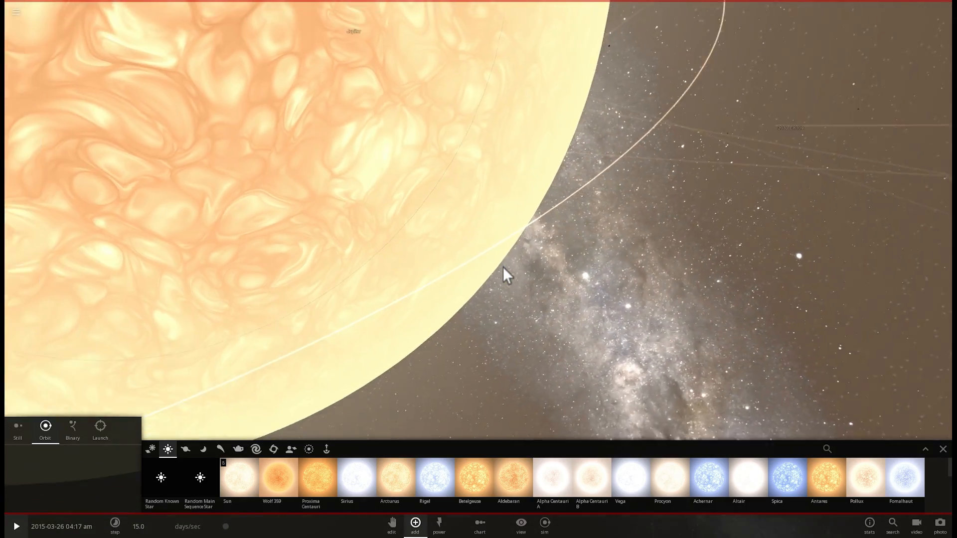
{"action": "scroll", "scroll_direction": "down", "scroll_amount": 3}
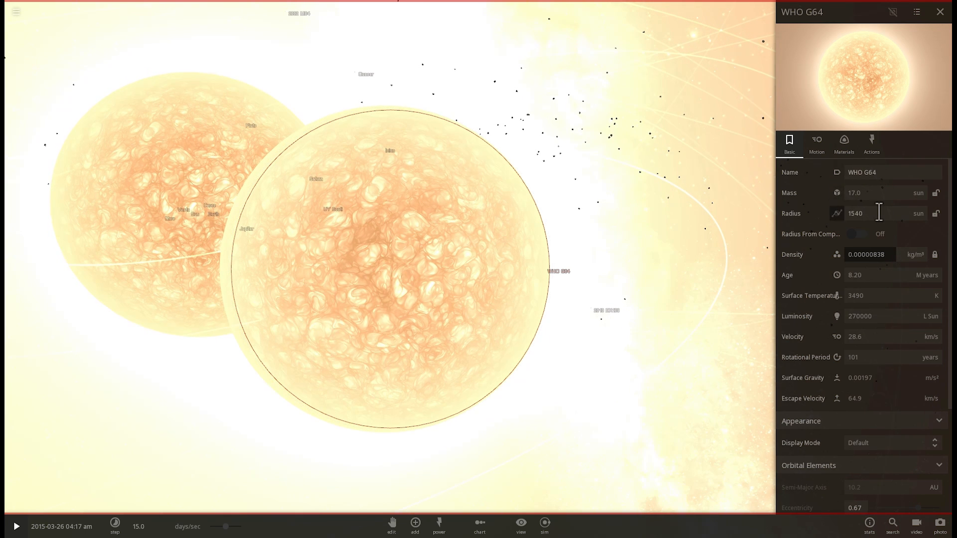
{"action": "mouse_move", "coordinate": [865, 235]}
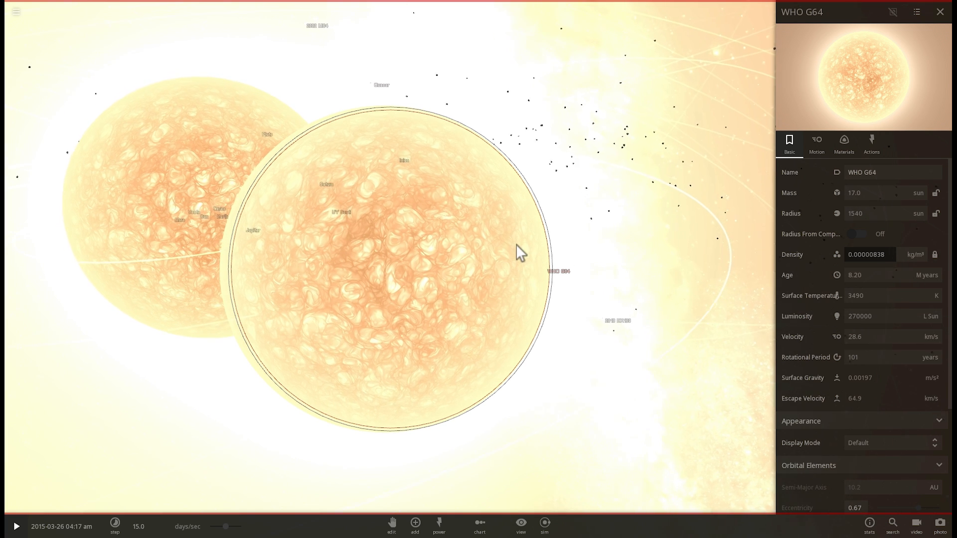
- Apply the 1540-sun radius to WHO G64 beside UY Scuti
{"action": "left_click", "coordinate": [853, 193]}
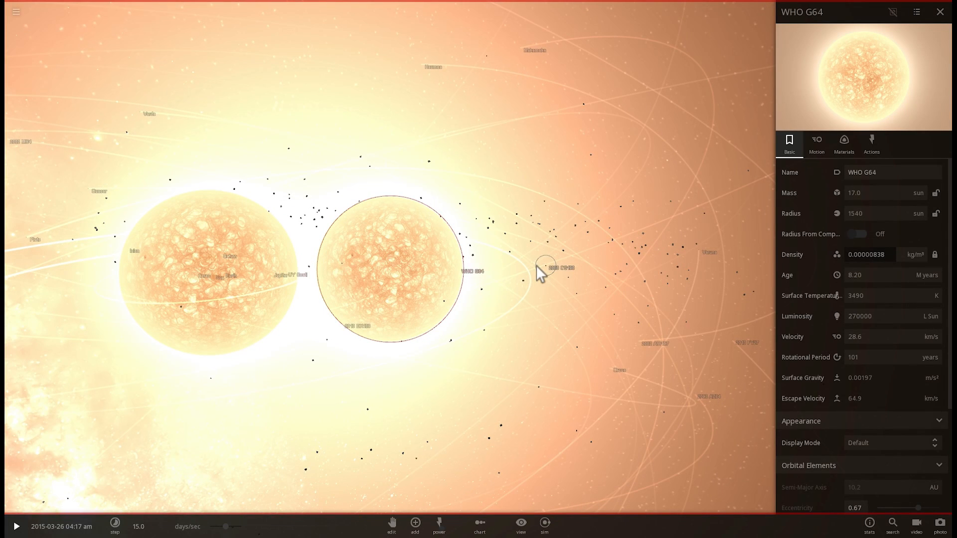
{"action": "mouse_move", "coordinate": [484, 295]}
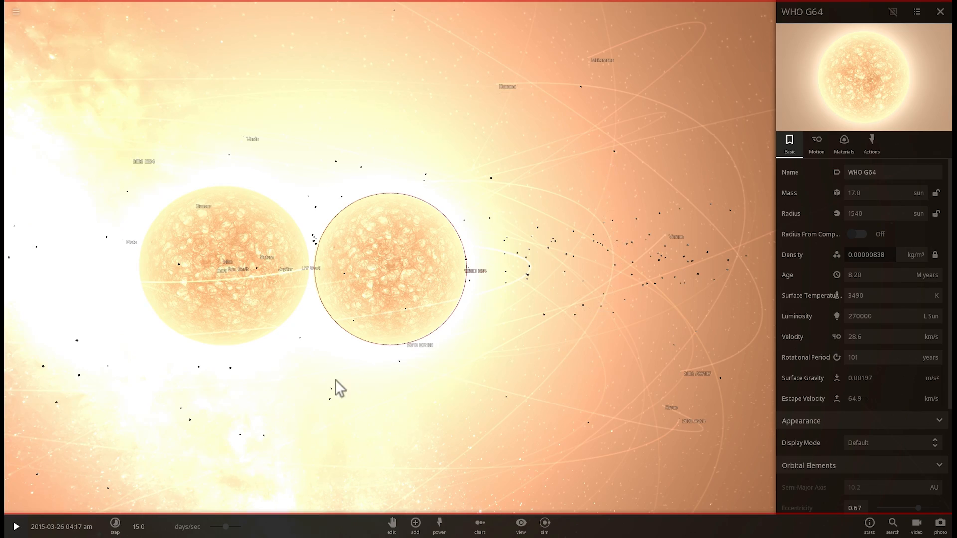
{"action": "scroll", "scroll_direction": "down", "scroll_amount": 3}
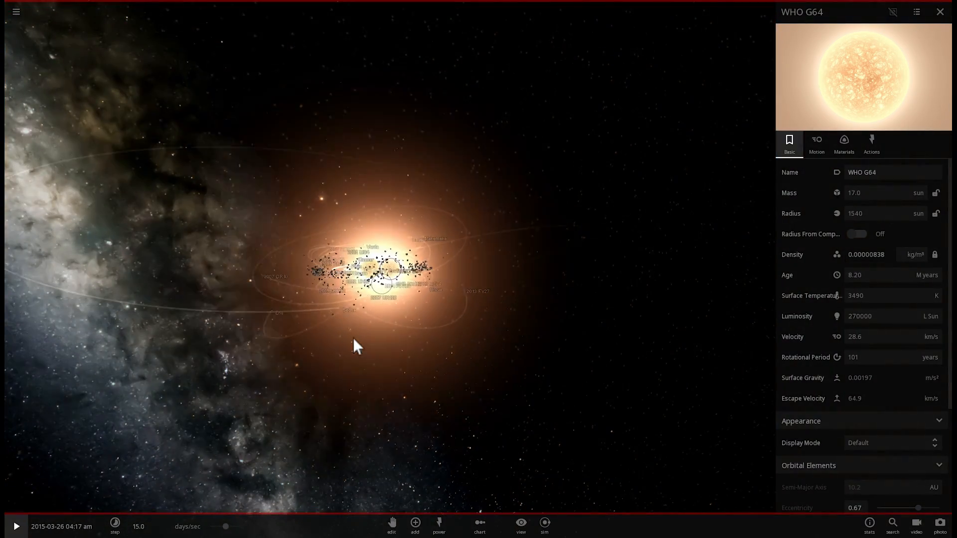
{"action": "scroll", "scroll_direction": "down", "scroll_amount": 3}
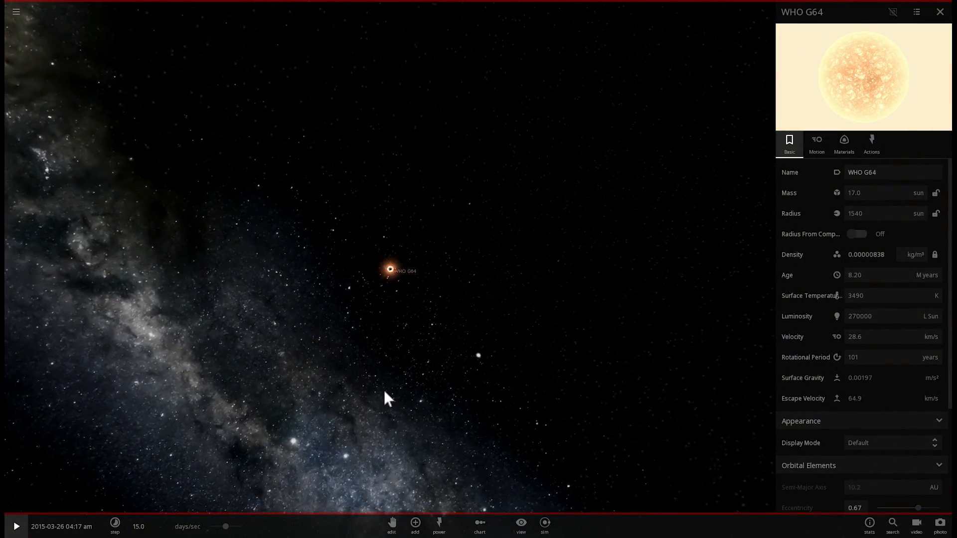
{"action": "left_click", "coordinate": [414, 525]}
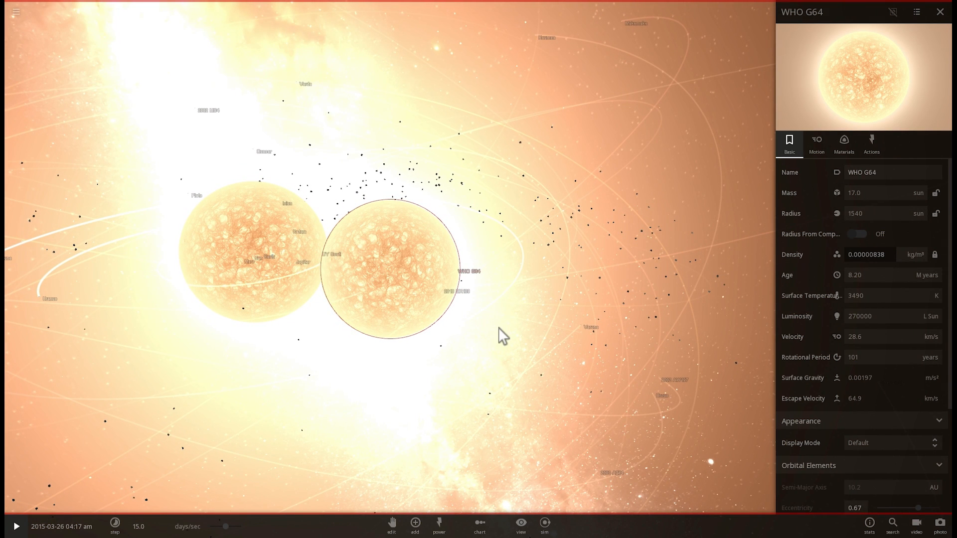
{"action": "mouse_move", "coordinate": [488, 367]}
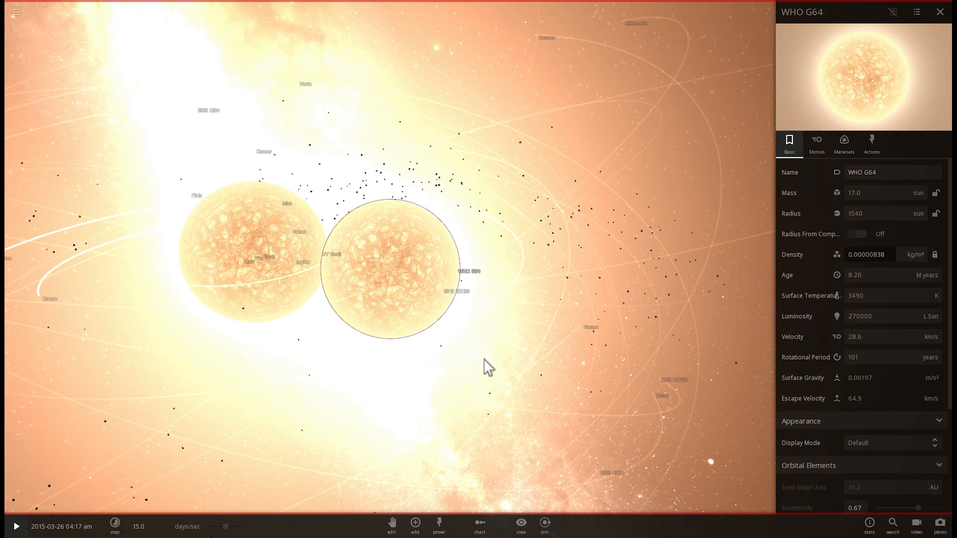
{"action": "mouse_move", "coordinate": [446, 494]}
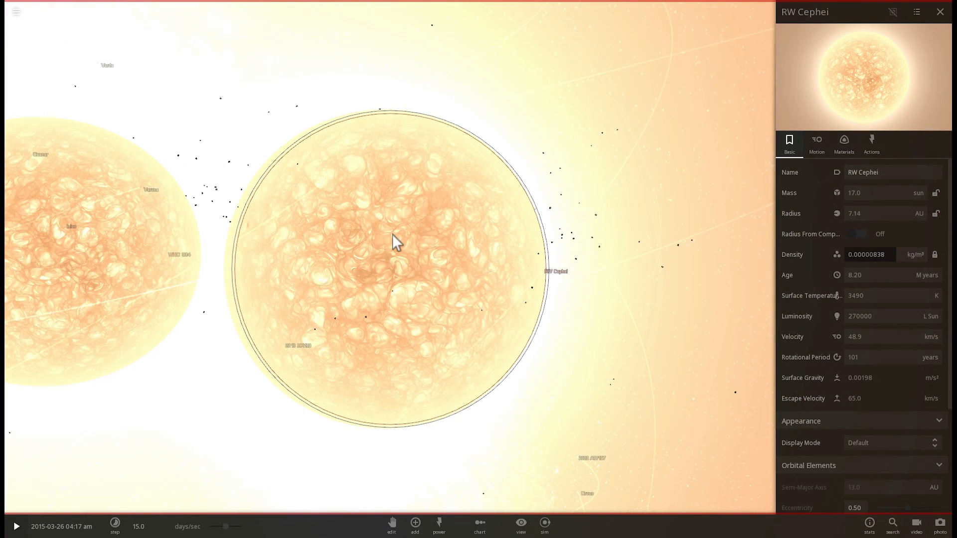
{"action": "mouse_move", "coordinate": [398, 247]}
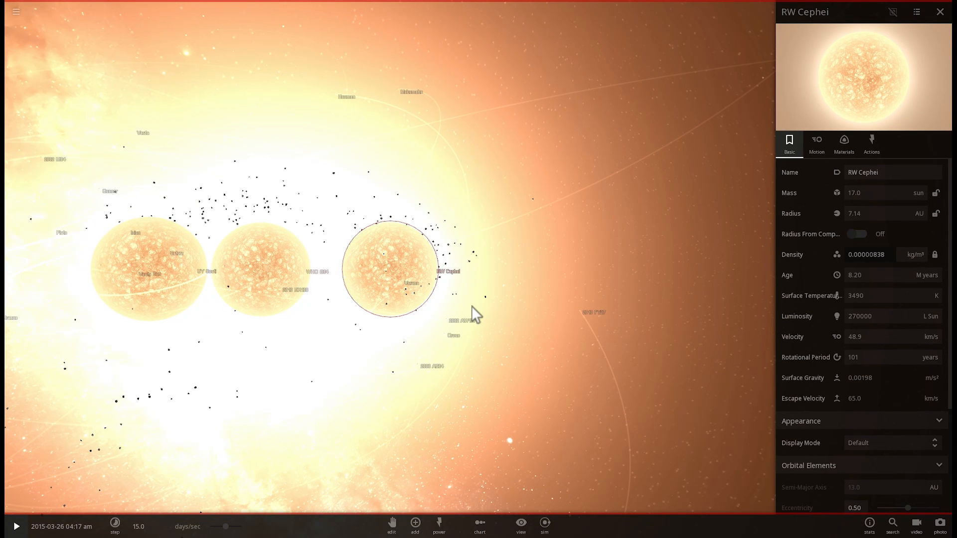
{"action": "mouse_move", "coordinate": [485, 314]}
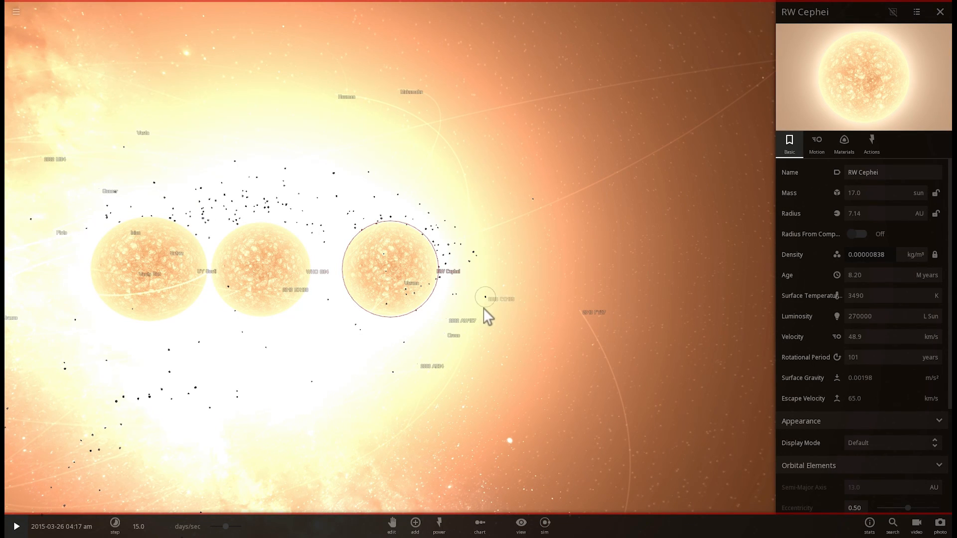
- Place RW Cephei to the right of the two other supergiants in the row
{"action": "left_click", "coordinate": [495, 298]}
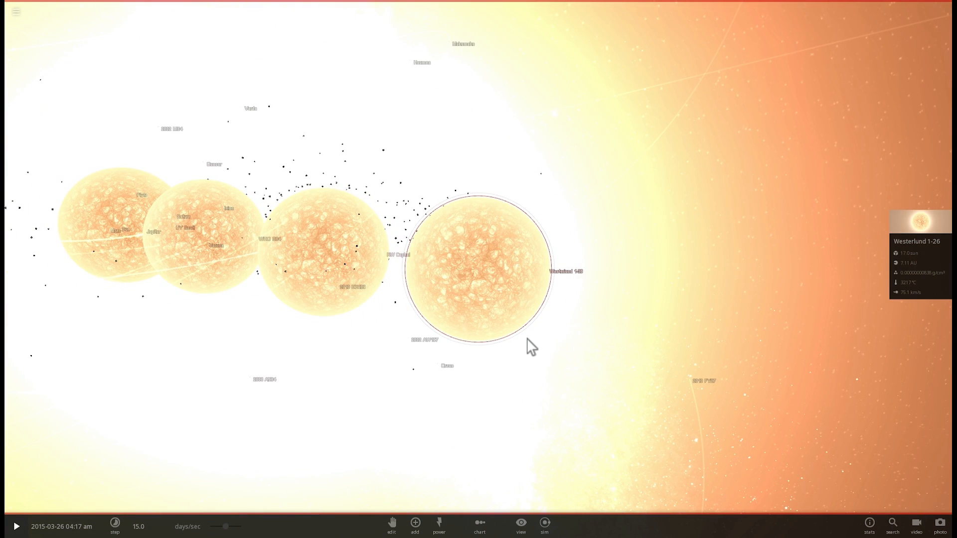
{"action": "mouse_move", "coordinate": [536, 349]}
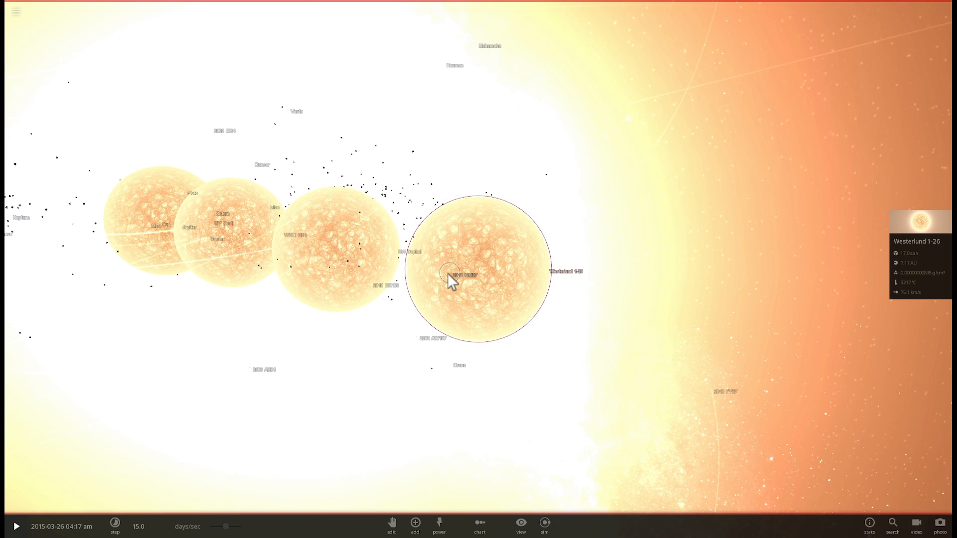
{"action": "mouse_move", "coordinate": [737, 261]}
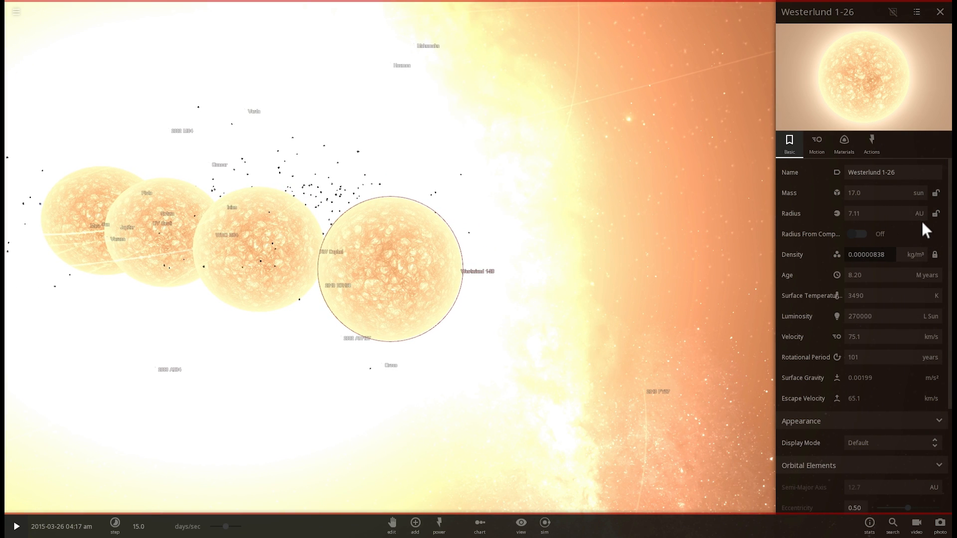
{"action": "mouse_move", "coordinate": [513, 305]}
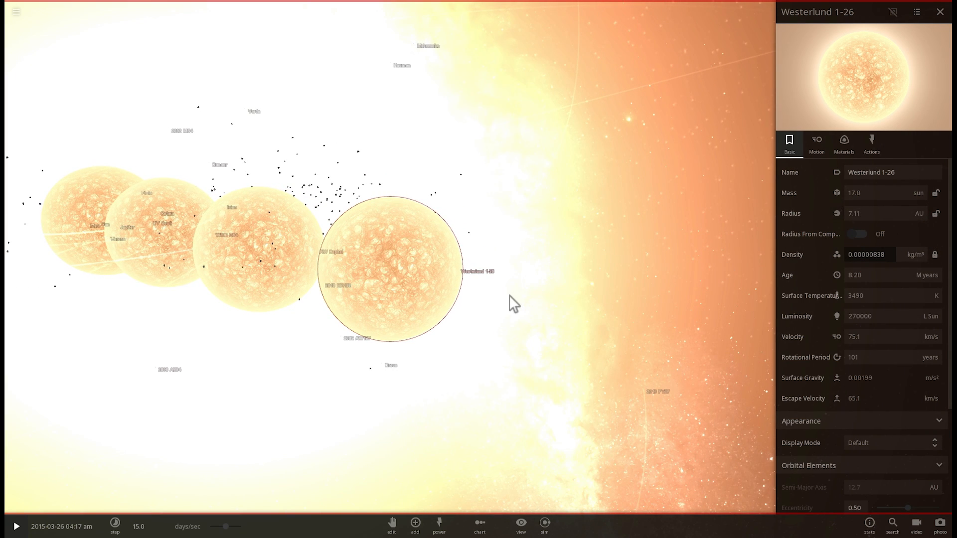
{"action": "mouse_move", "coordinate": [451, 320]}
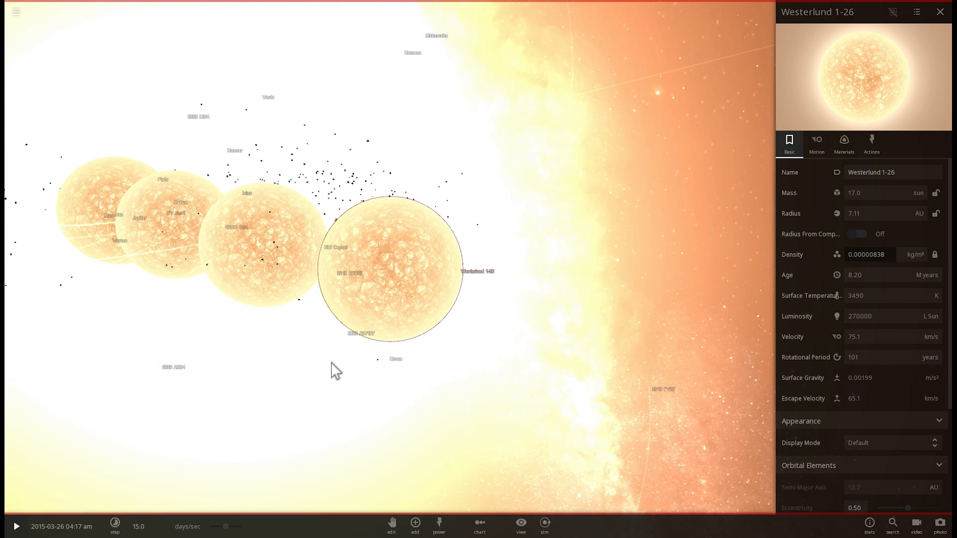
{"action": "mouse_move", "coordinate": [465, 389]}
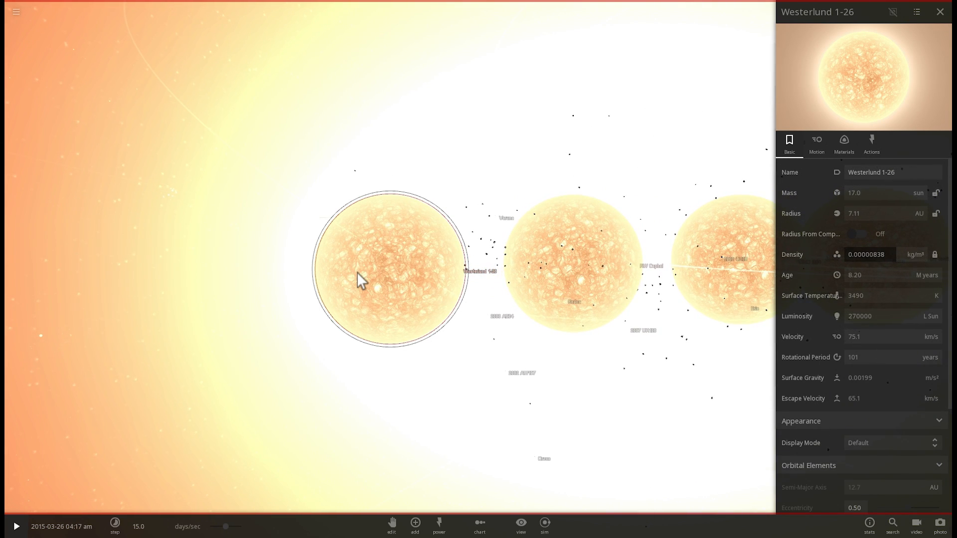
{"action": "mouse_move", "coordinate": [388, 275]}
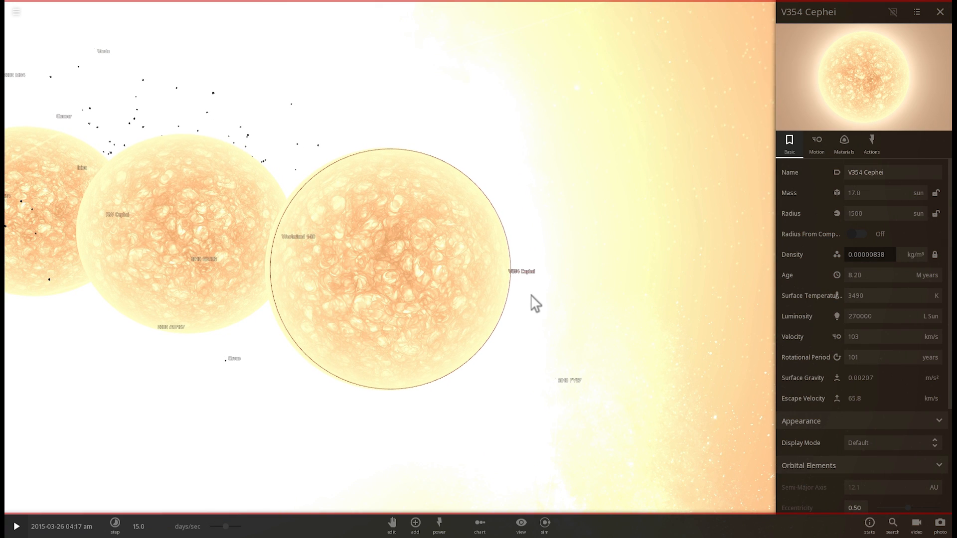
- Inspect asteroid 2002 CY224, V354 Cephei and UY Scuti in the properties panel
{"action": "left_click", "coordinate": [195, 248]}
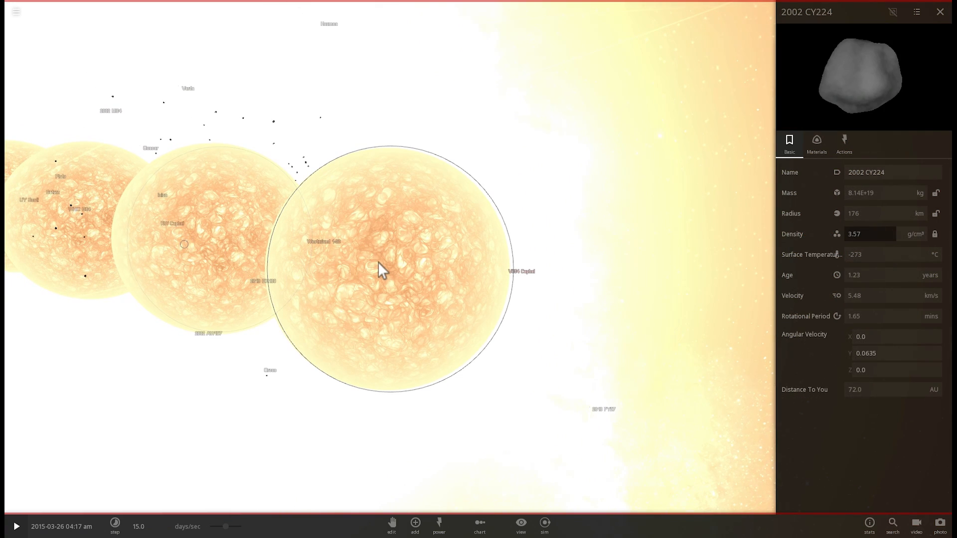
{"action": "left_click", "coordinate": [391, 287]}
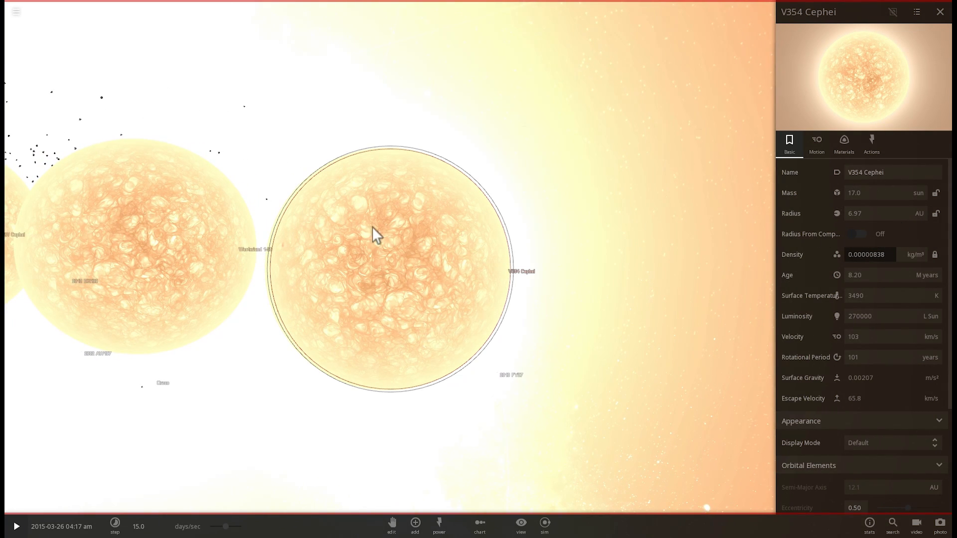
{"action": "mouse_move", "coordinate": [397, 256]}
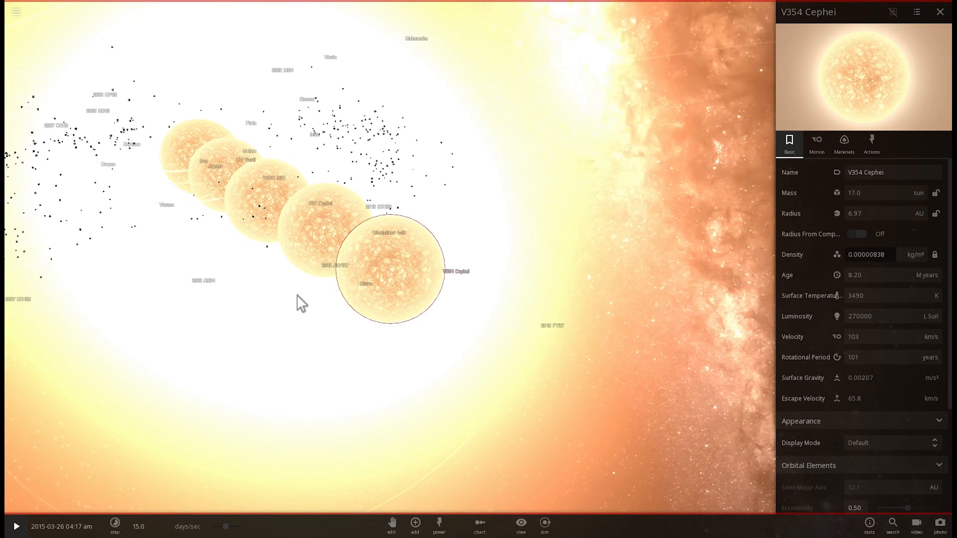
{"action": "mouse_move", "coordinate": [384, 278]}
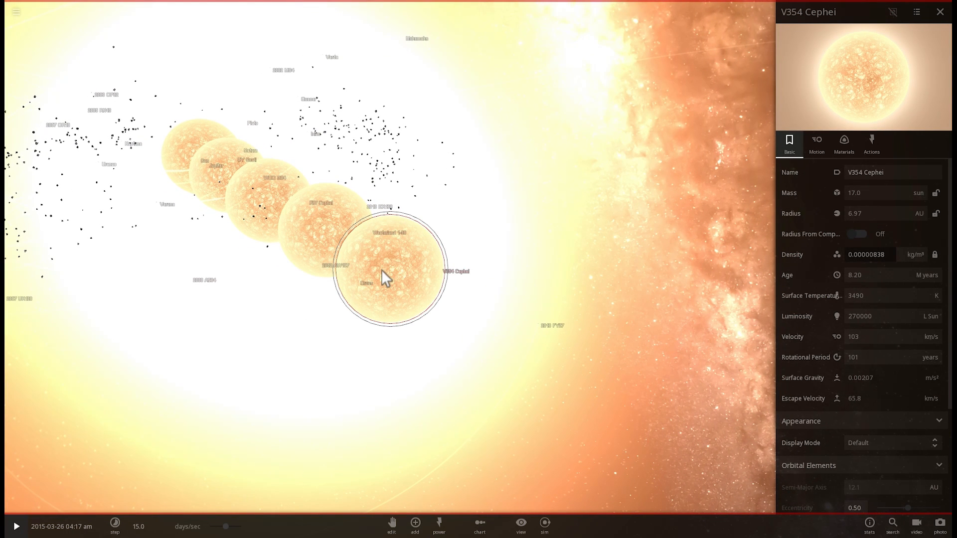
{"action": "left_click", "coordinate": [204, 159]}
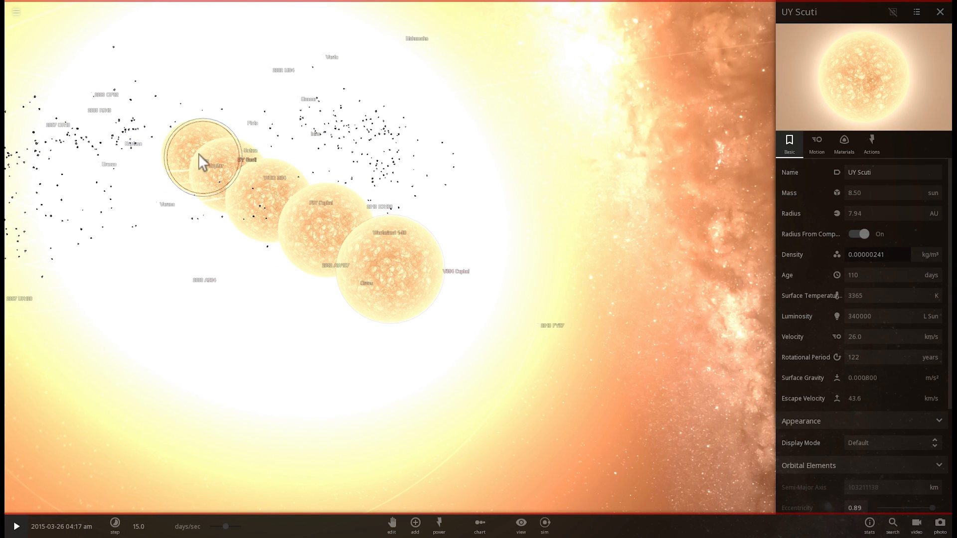
{"action": "left_click", "coordinate": [392, 275]}
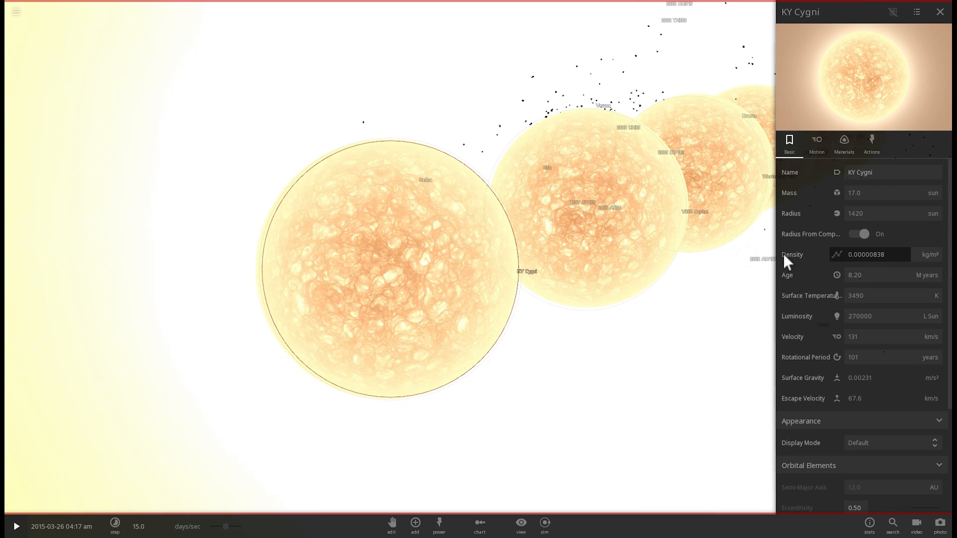
- Set KY Cygni's radius to 2800 suns as a trial
{"action": "left_click", "coordinate": [860, 213]}
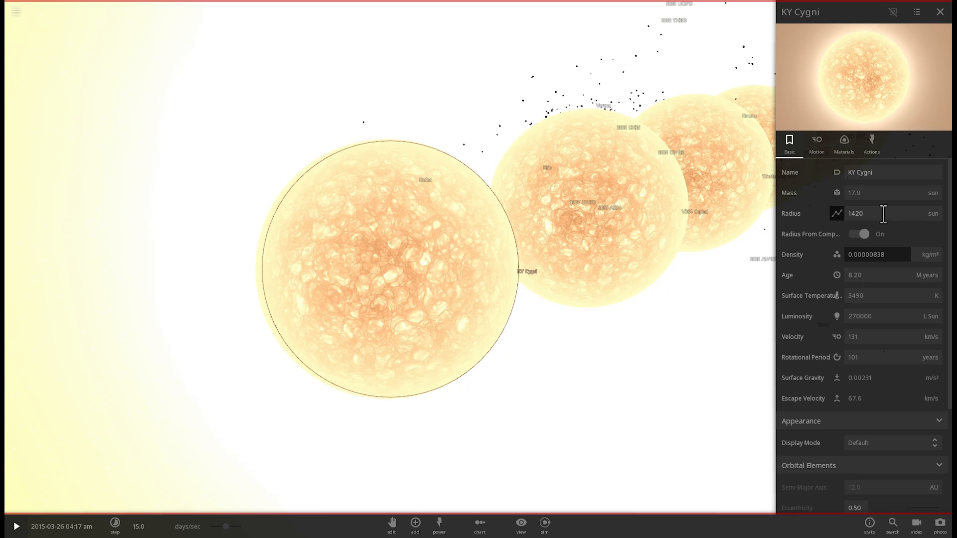
{"action": "triple_click", "coordinate": [866, 213]}
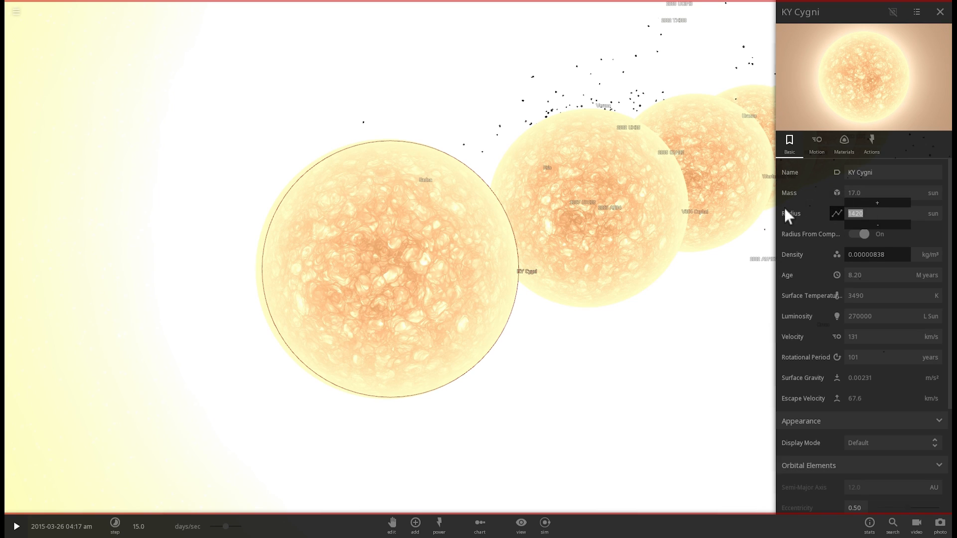
{"action": "type", "text": "2800"}
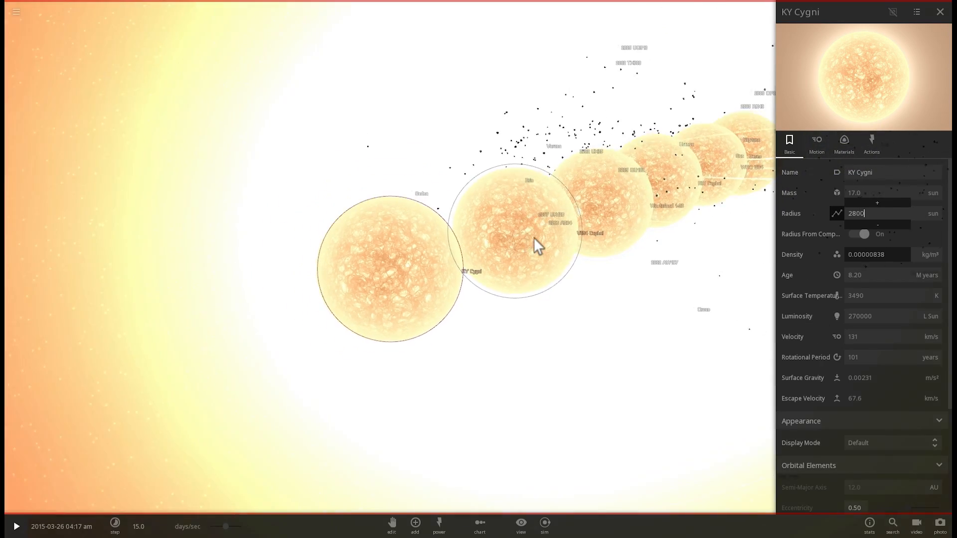
{"action": "left_click", "coordinate": [862, 233]}
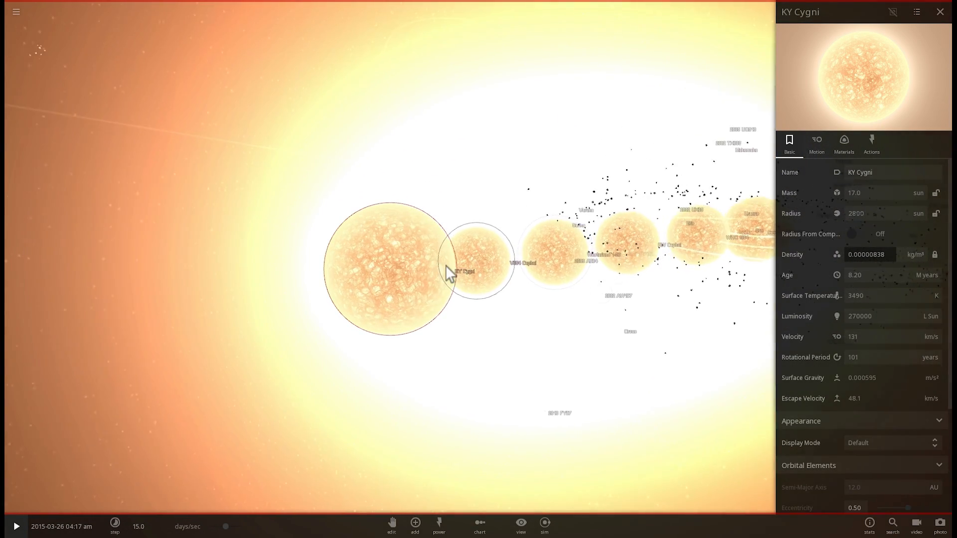
- Restore KY Cygni's radius to 1420 suns and compare it with WHO G64 and UY Scuti
{"action": "left_click", "coordinate": [879, 214]}
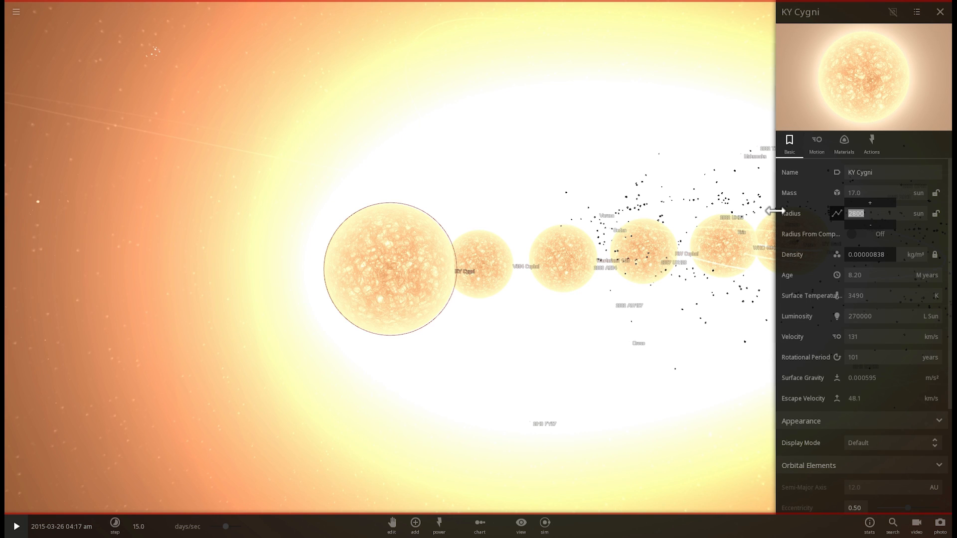
{"action": "type", "text": "1420"}
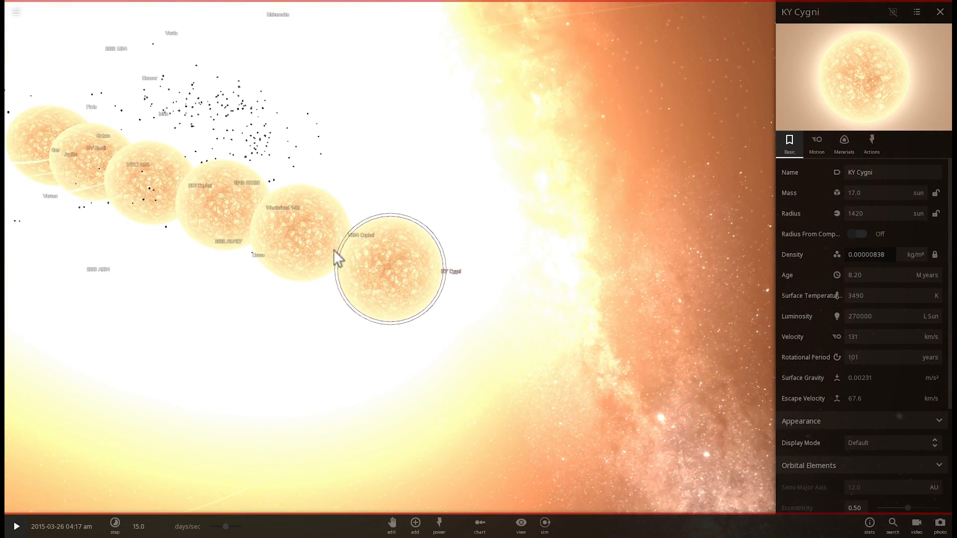
{"action": "left_click", "coordinate": [88, 178]}
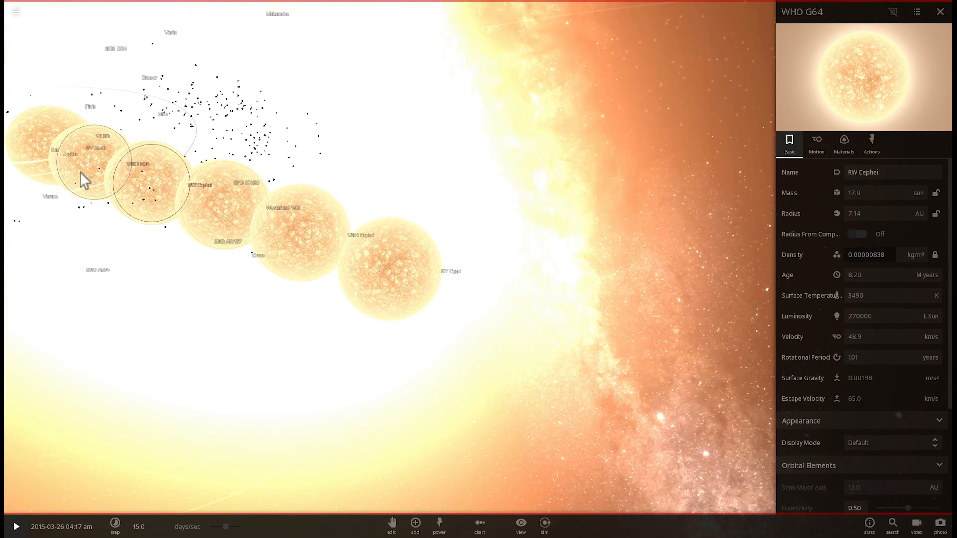
{"action": "left_click", "coordinate": [92, 153]}
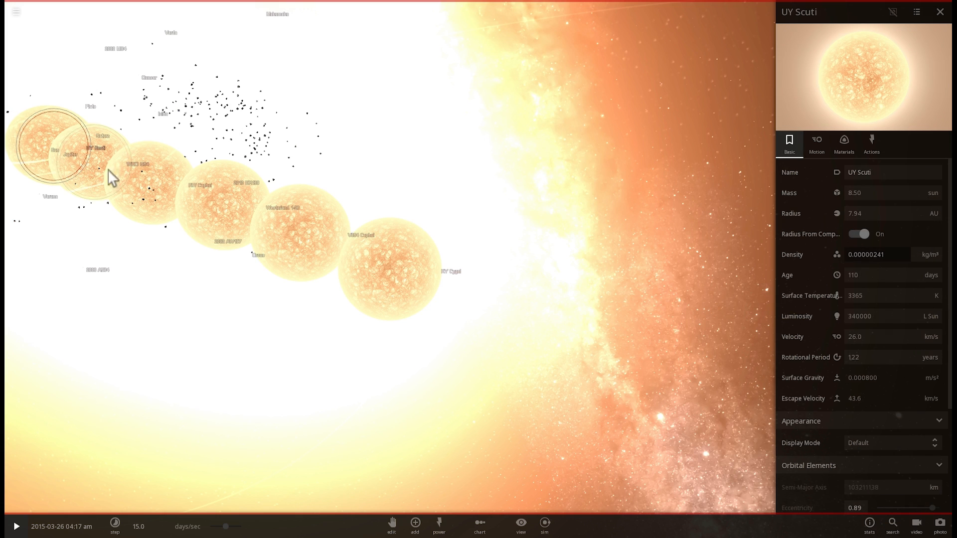
{"action": "left_click", "coordinate": [414, 288]}
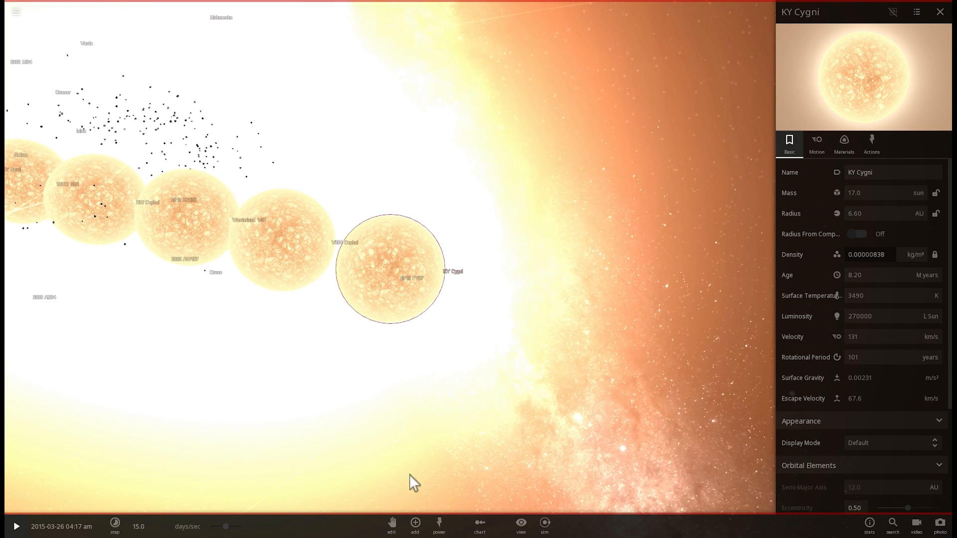
{"action": "mouse_move", "coordinate": [414, 523]}
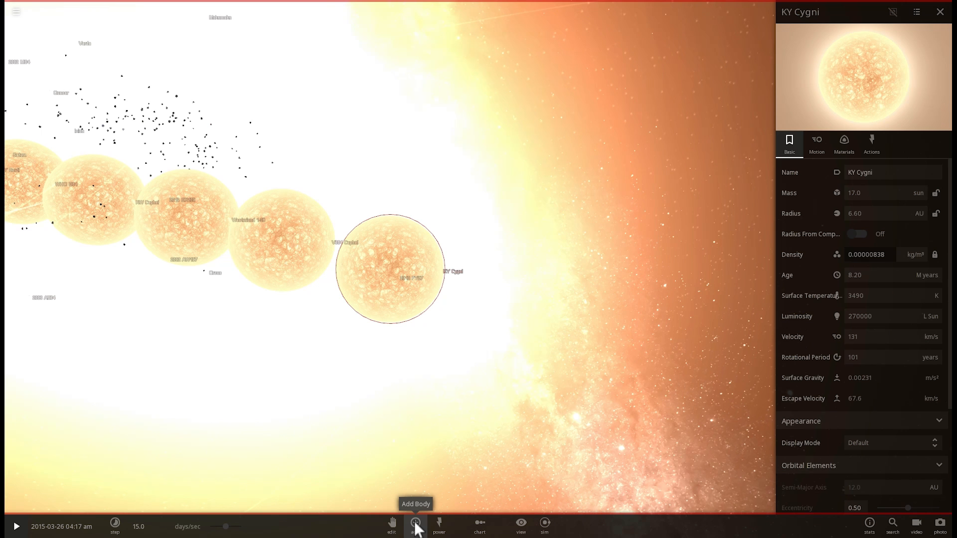
- Add VY Canis Majoris beyond KY Cygni at the end of the row with radius 1420 suns
{"action": "left_click", "coordinate": [415, 525]}
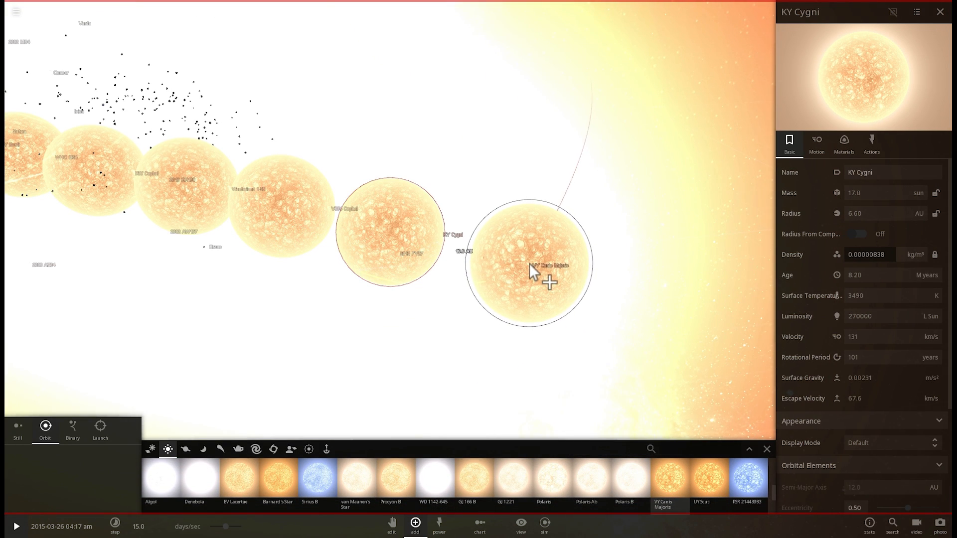
{"action": "left_click", "coordinate": [531, 268]}
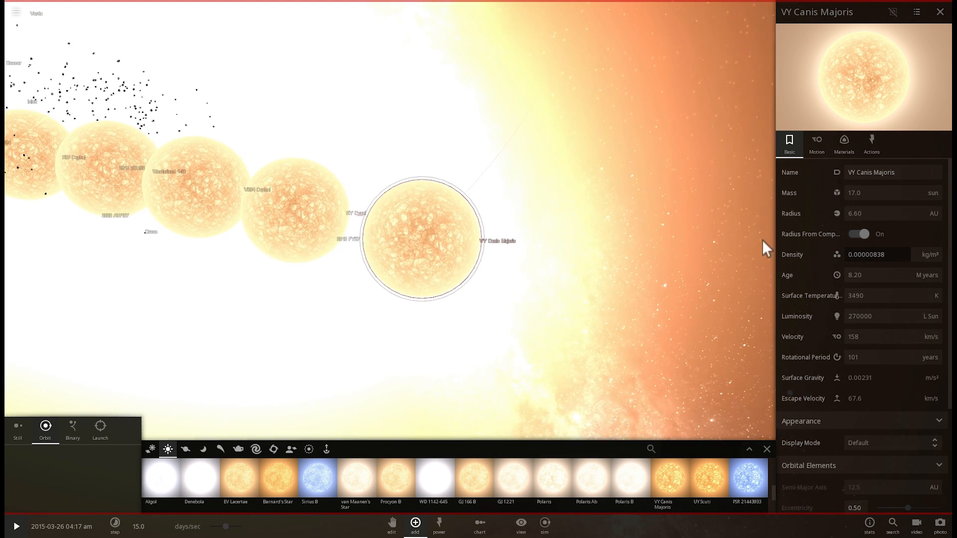
{"action": "left_click", "coordinate": [933, 213]}
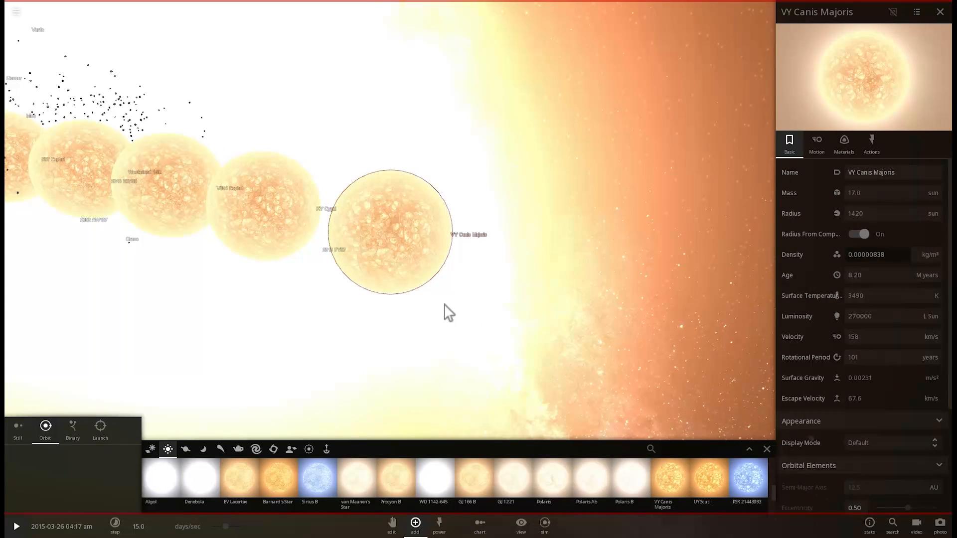
{"action": "mouse_move", "coordinate": [473, 170]}
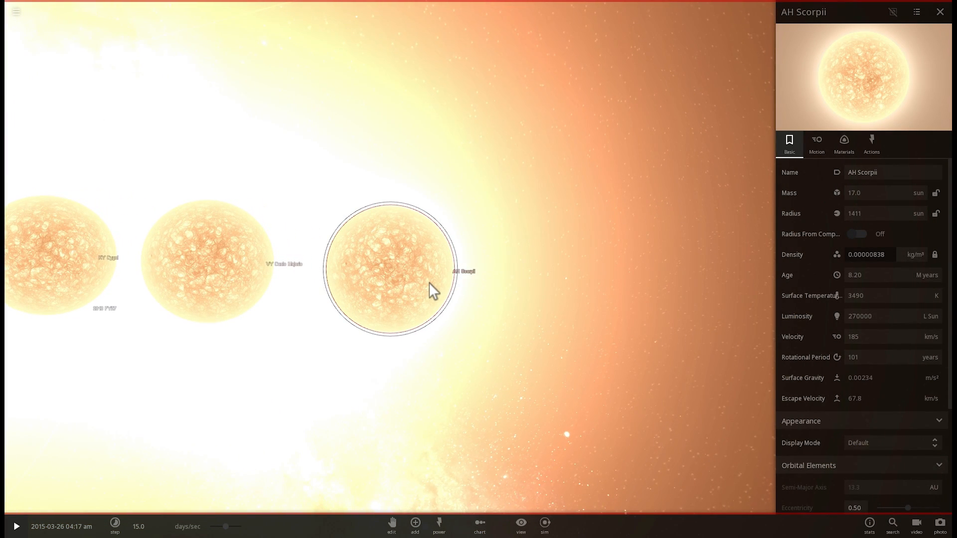
{"action": "mouse_move", "coordinate": [455, 303]}
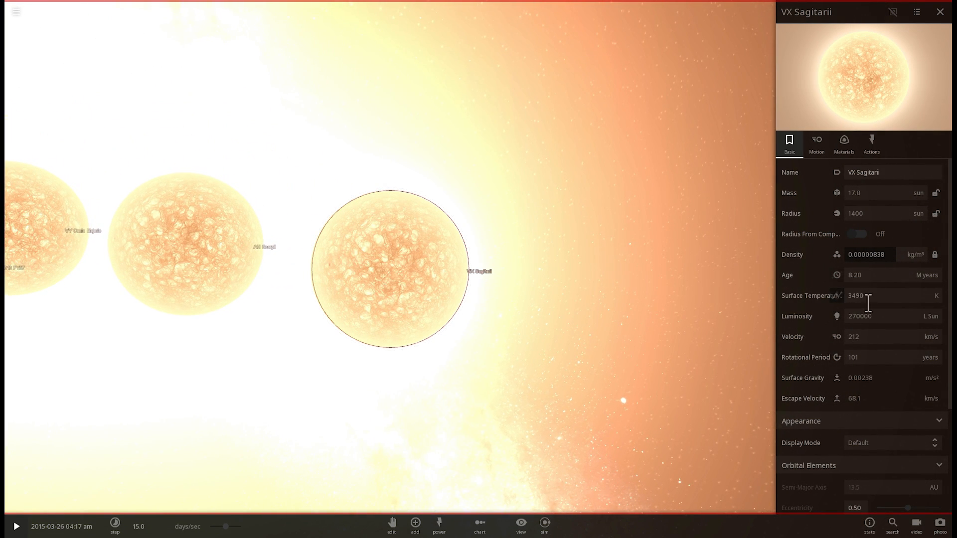
{"action": "mouse_move", "coordinate": [629, 306]}
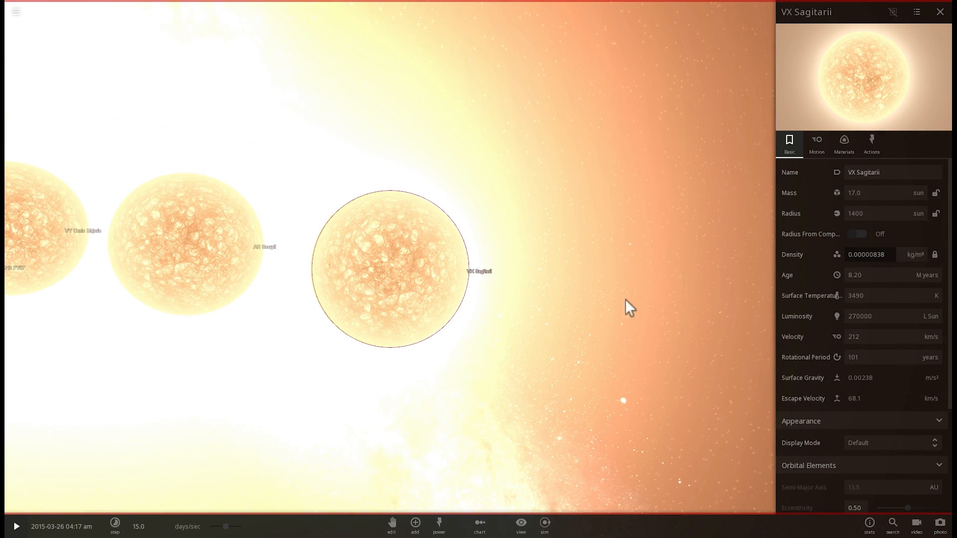
{"action": "mouse_move", "coordinate": [572, 308]}
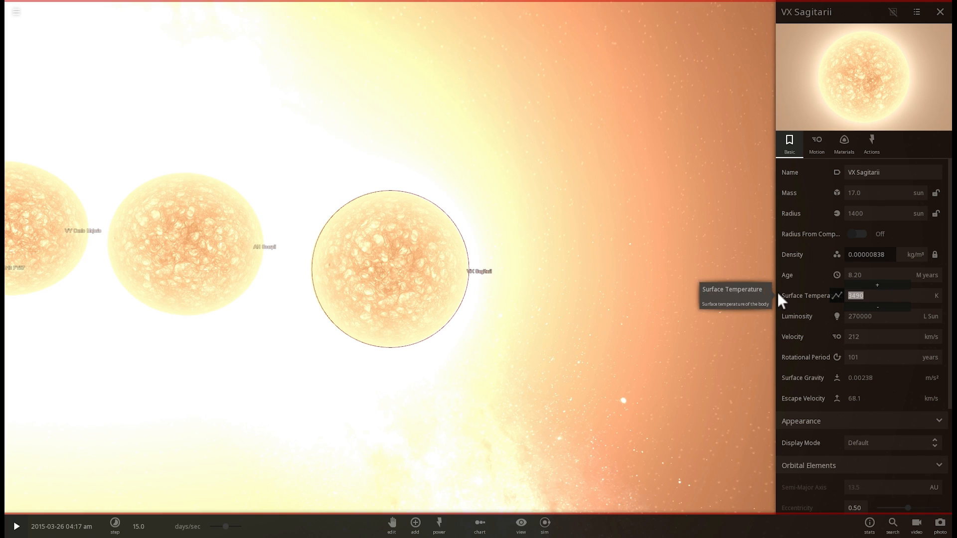
- Set VX Sagitarii's surface temperature to 2500 K for a deeper orange glow
{"action": "type", "text": "2500"}
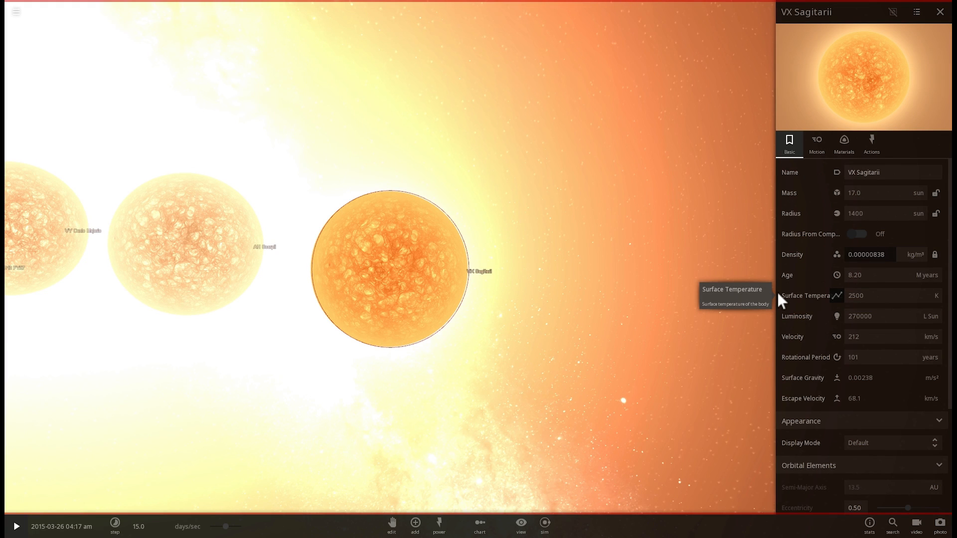
{"action": "mouse_move", "coordinate": [604, 287]}
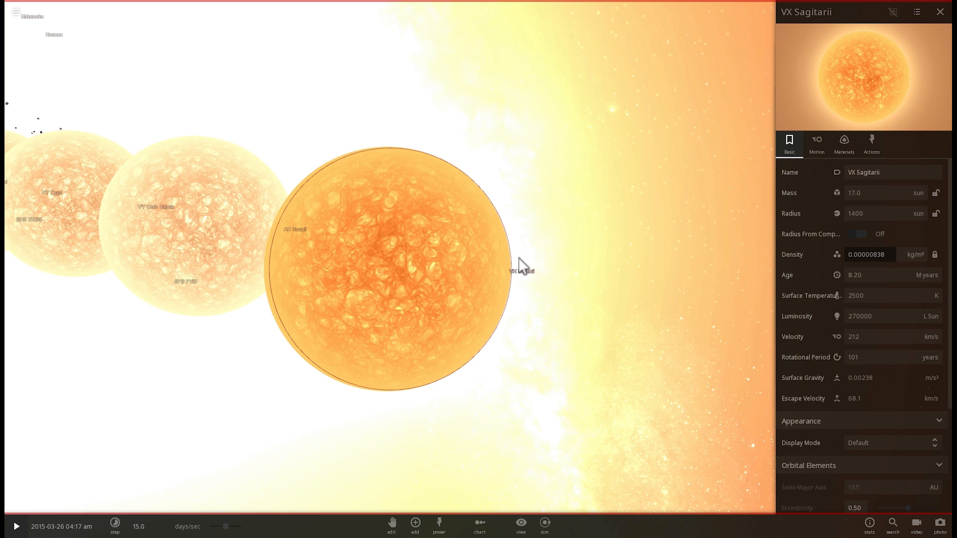
{"action": "mouse_move", "coordinate": [598, 302]}
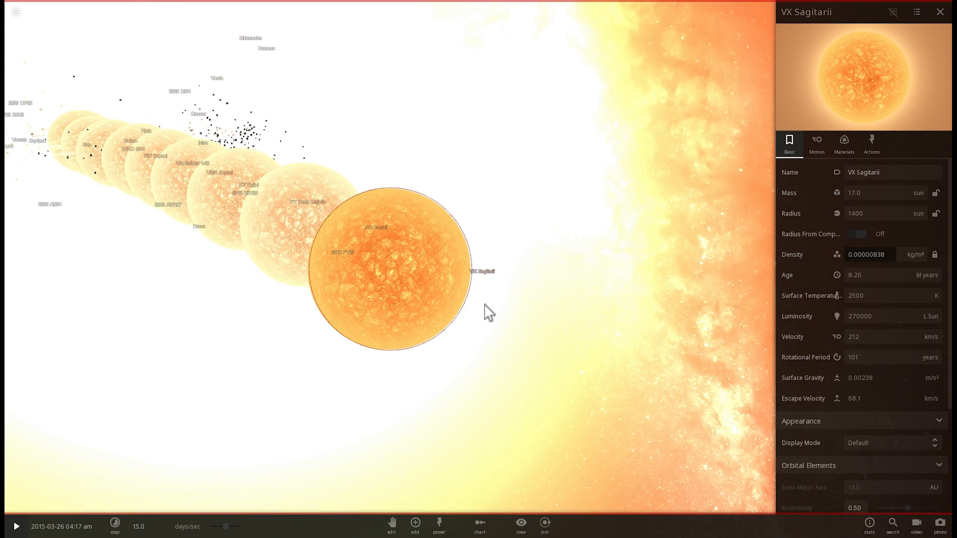
{"action": "mouse_move", "coordinate": [515, 327]}
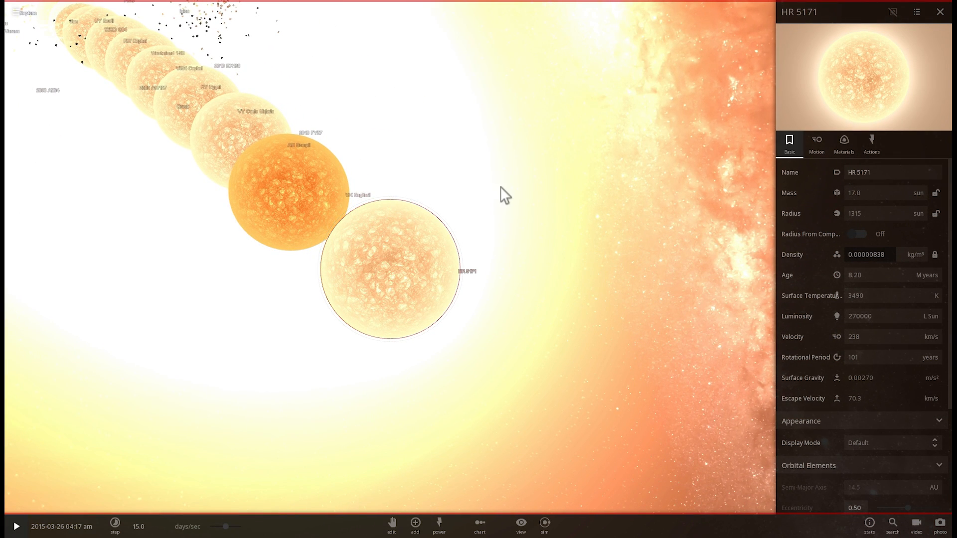
{"action": "mouse_move", "coordinate": [319, 268]}
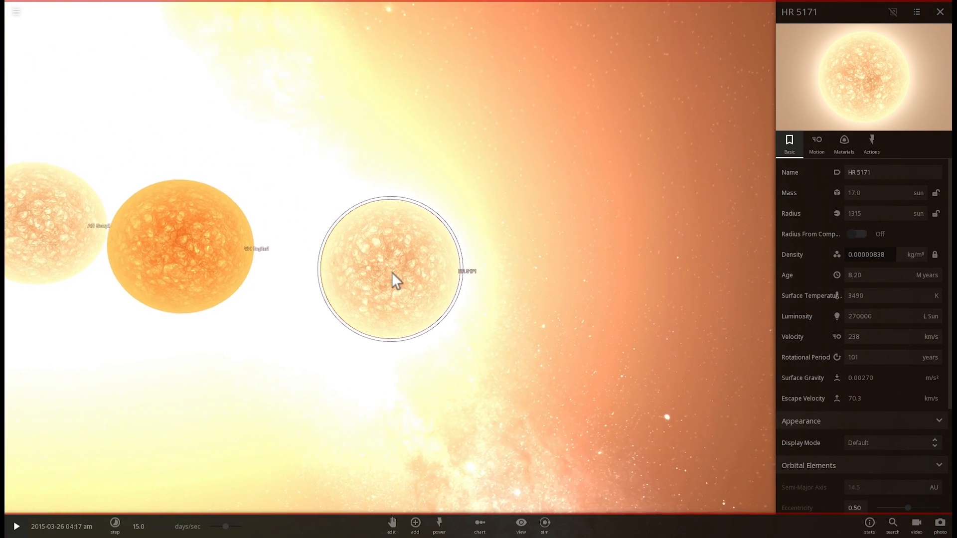
{"action": "mouse_move", "coordinate": [375, 204]}
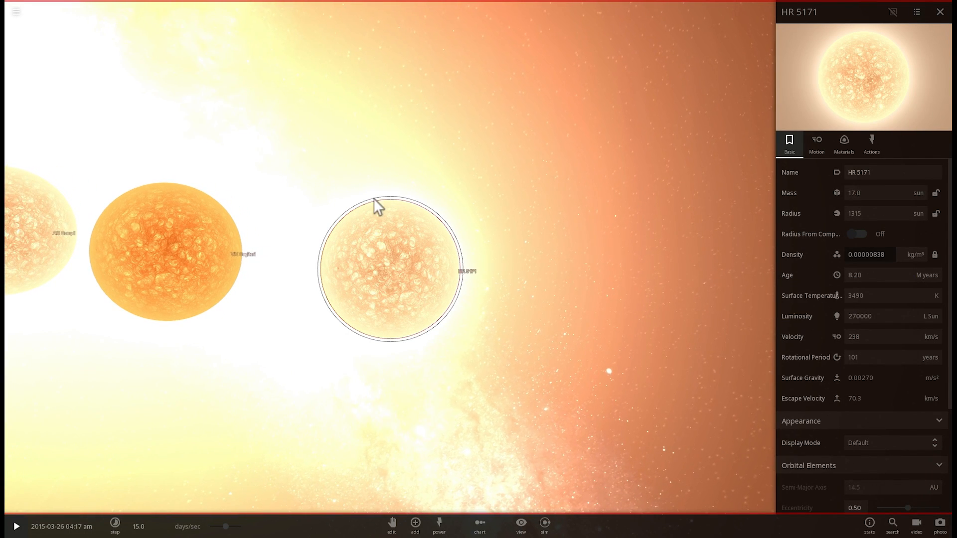
{"action": "mouse_move", "coordinate": [379, 213]}
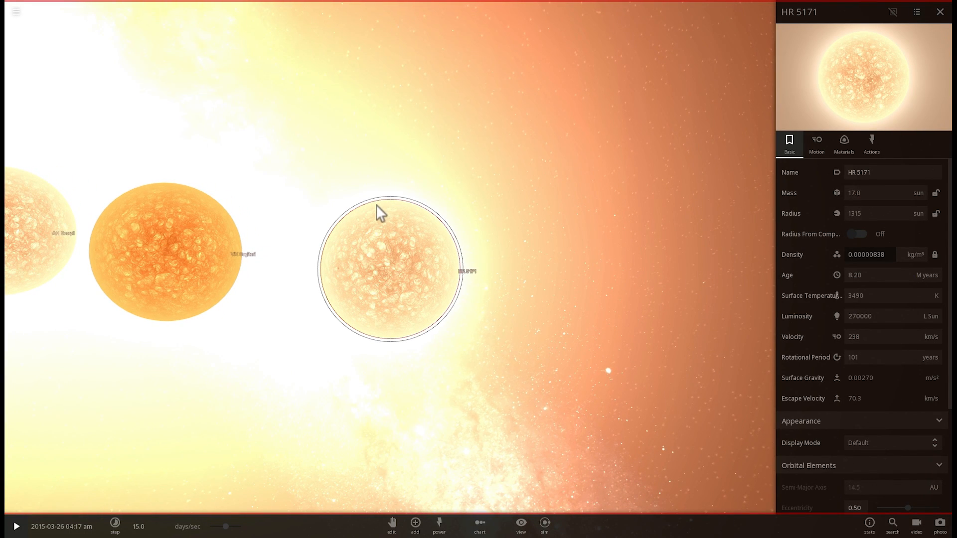
{"action": "mouse_move", "coordinate": [393, 216]}
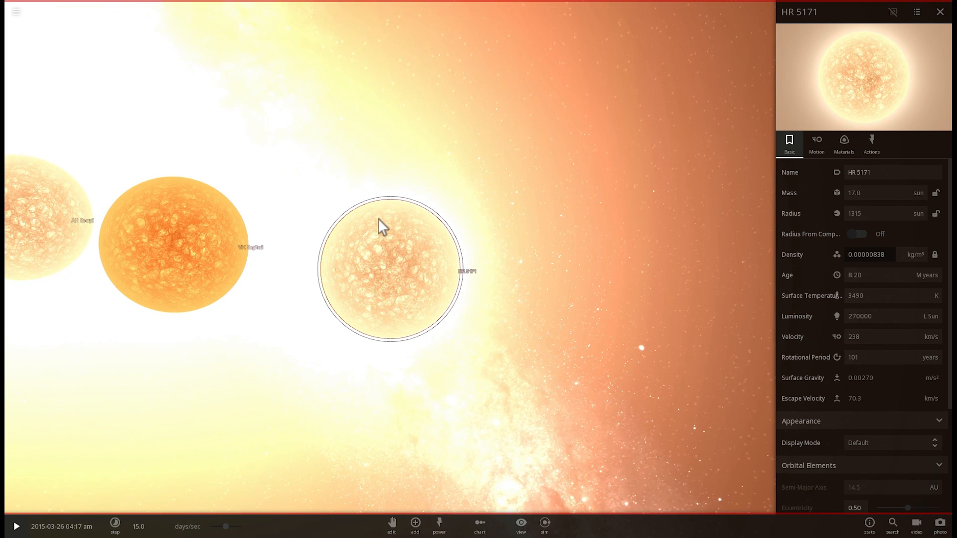
{"action": "mouse_move", "coordinate": [398, 267]}
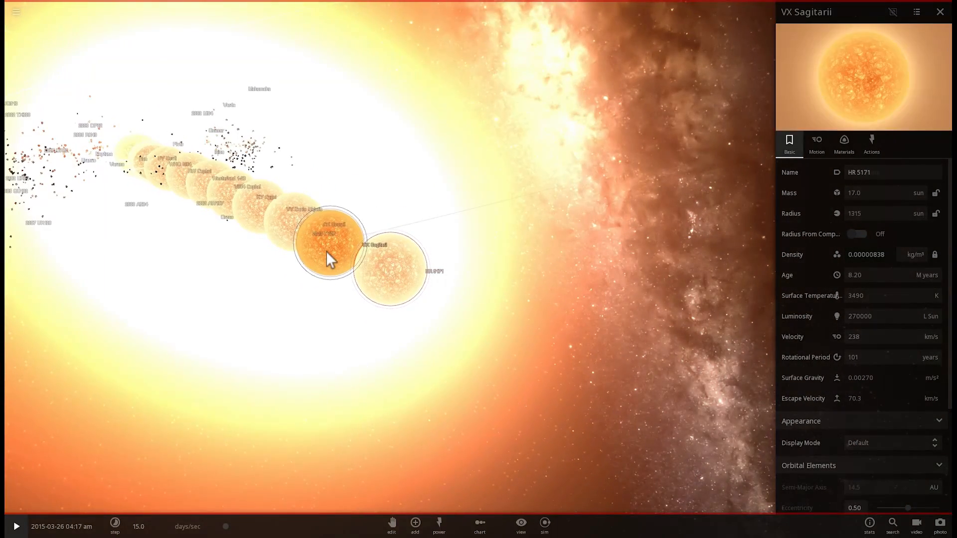
{"action": "left_click", "coordinate": [388, 268]}
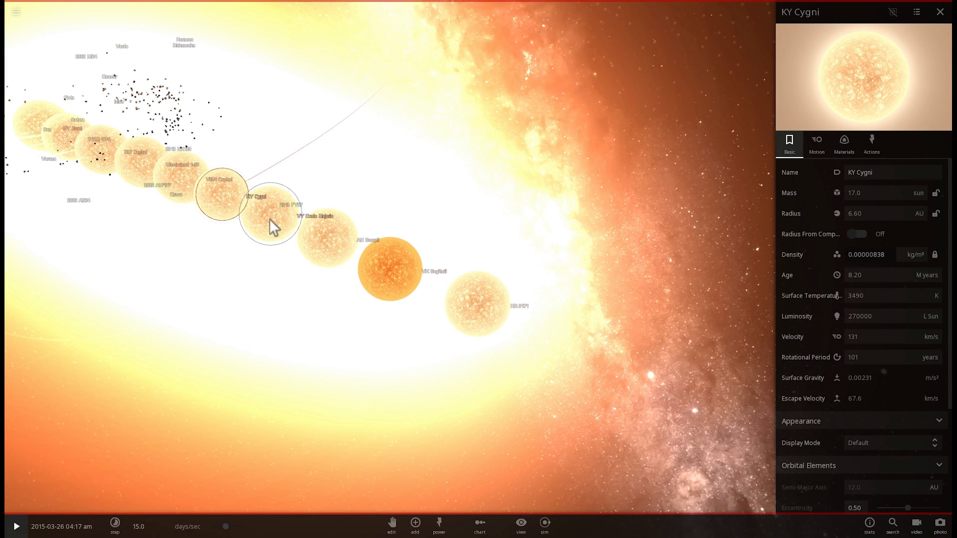
{"action": "left_click", "coordinate": [327, 247]}
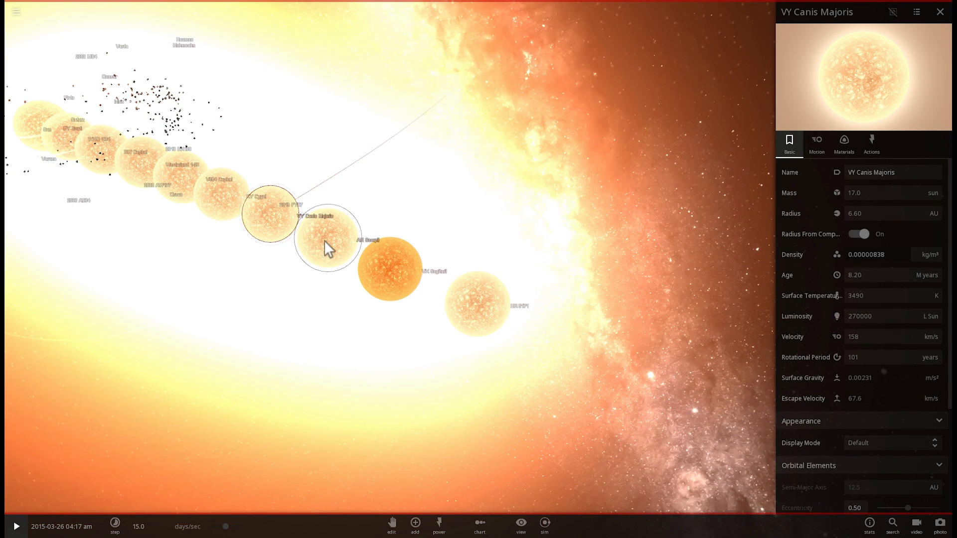
{"action": "left_click", "coordinate": [388, 275]}
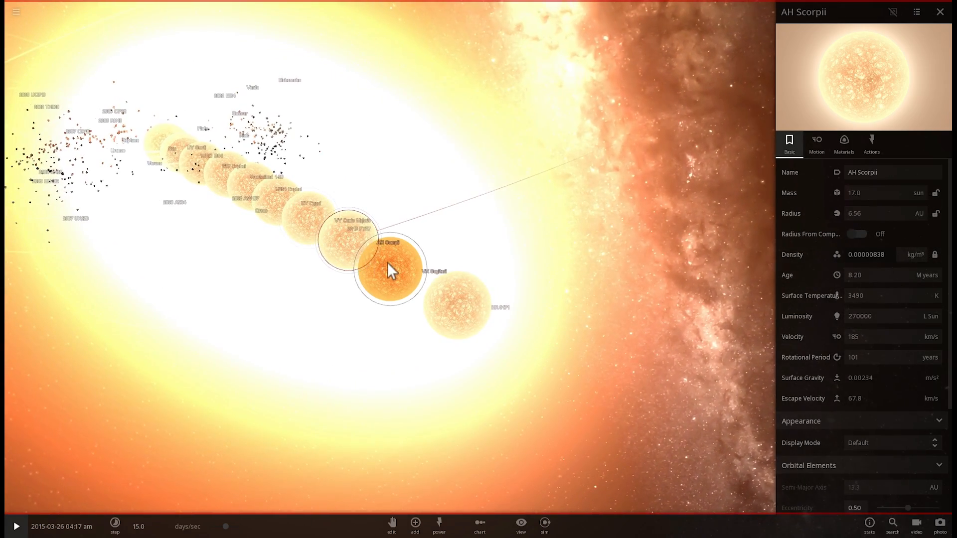
{"action": "left_click", "coordinate": [454, 304]}
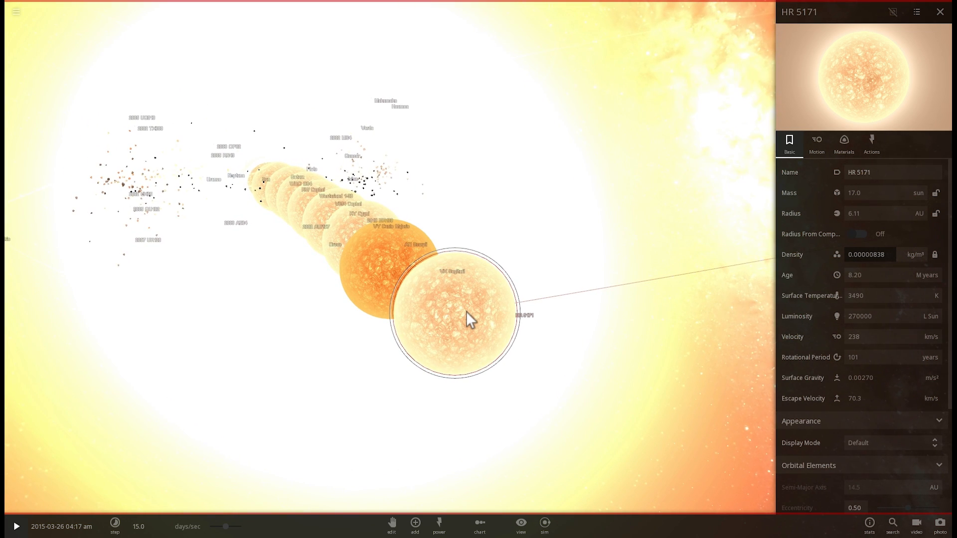
{"action": "mouse_move", "coordinate": [449, 392]}
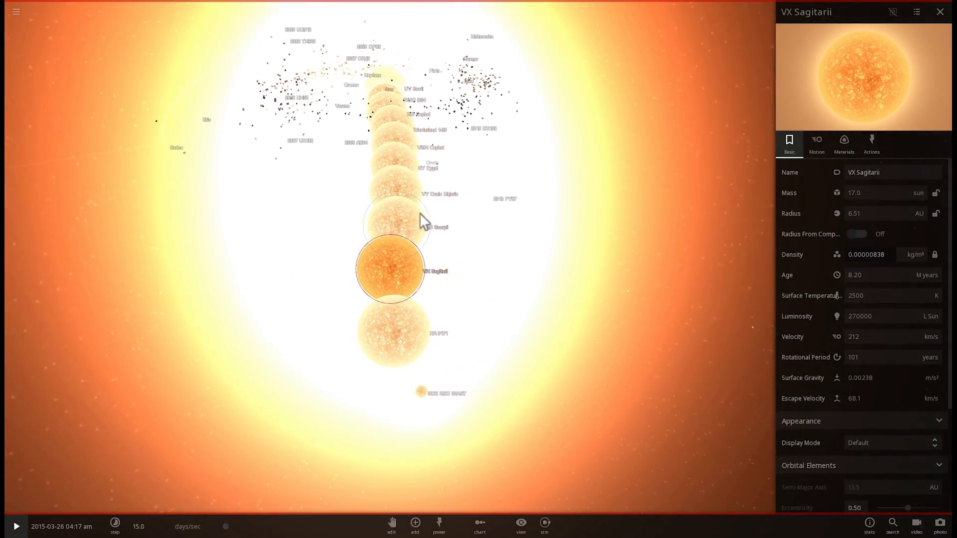
- Select KY Cygni and lower the time rate to 1.12 hours per second
{"action": "left_click", "coordinate": [392, 256]}
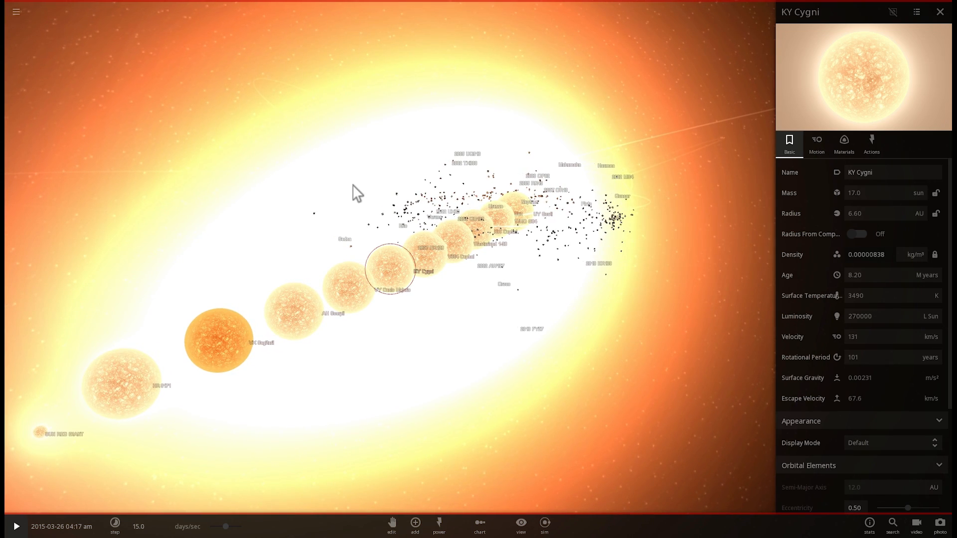
{"action": "mouse_move", "coordinate": [415, 268]}
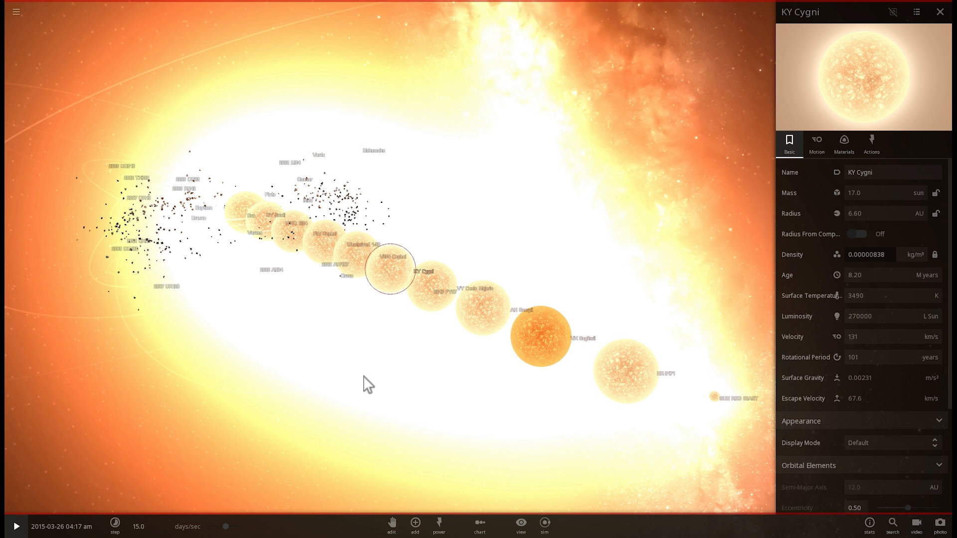
{"action": "mouse_move", "coordinate": [366, 385]}
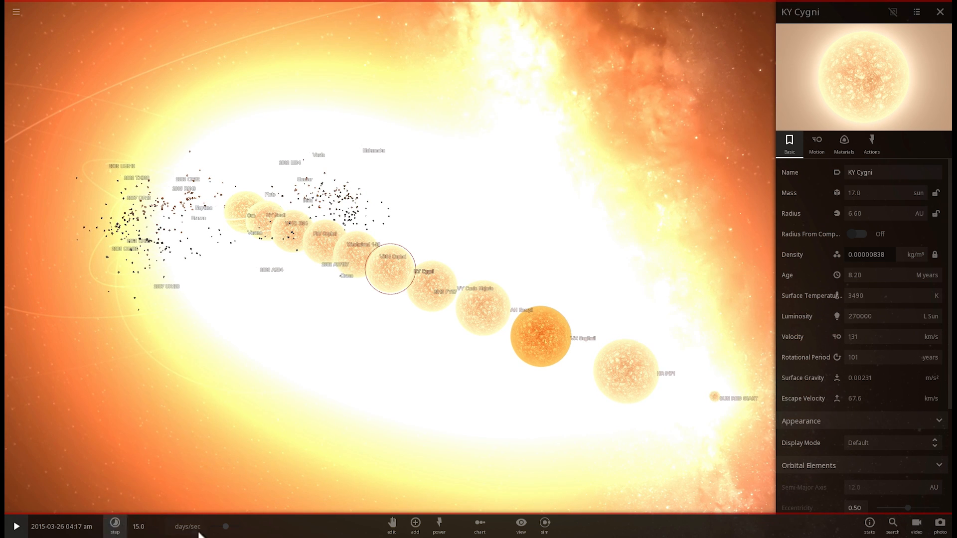
{"action": "left_click", "coordinate": [115, 526]}
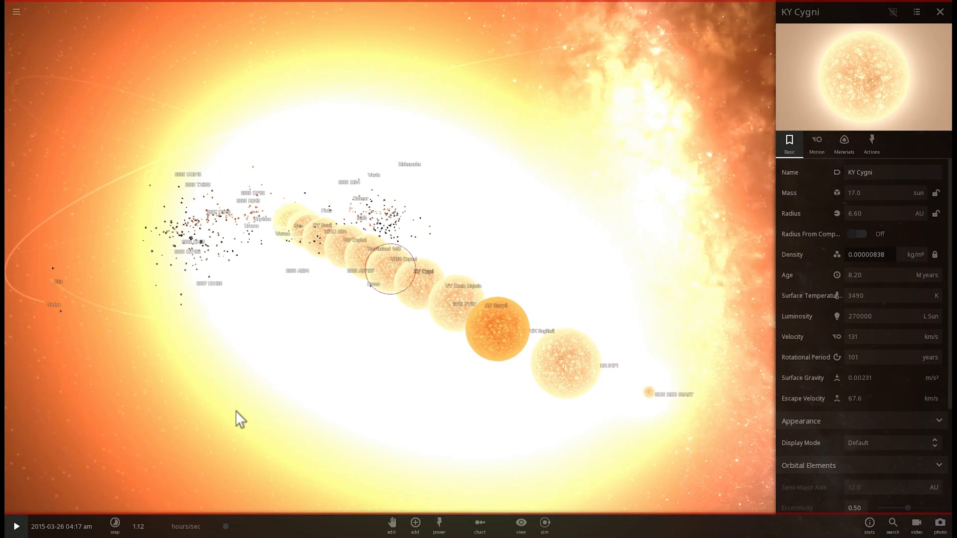
- Start the simulation and raise the rate to about 7.34 days per second
{"action": "left_click", "coordinate": [15, 526]}
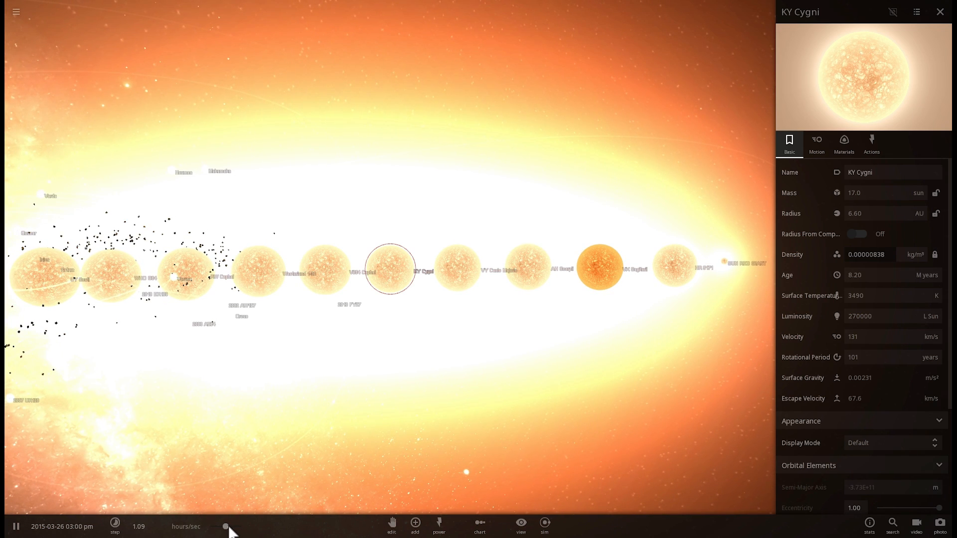
{"action": "left_click", "coordinate": [115, 526]}
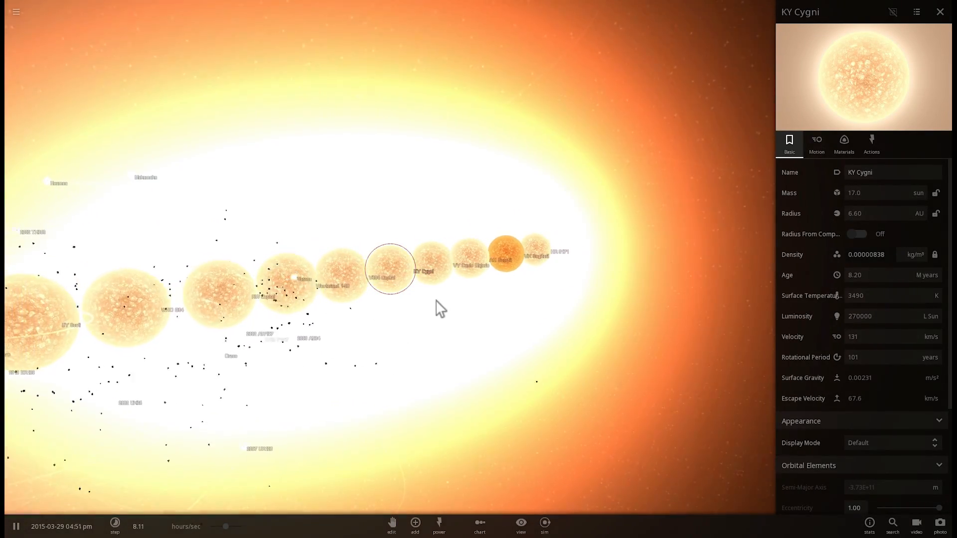
{"action": "left_click", "coordinate": [115, 526]}
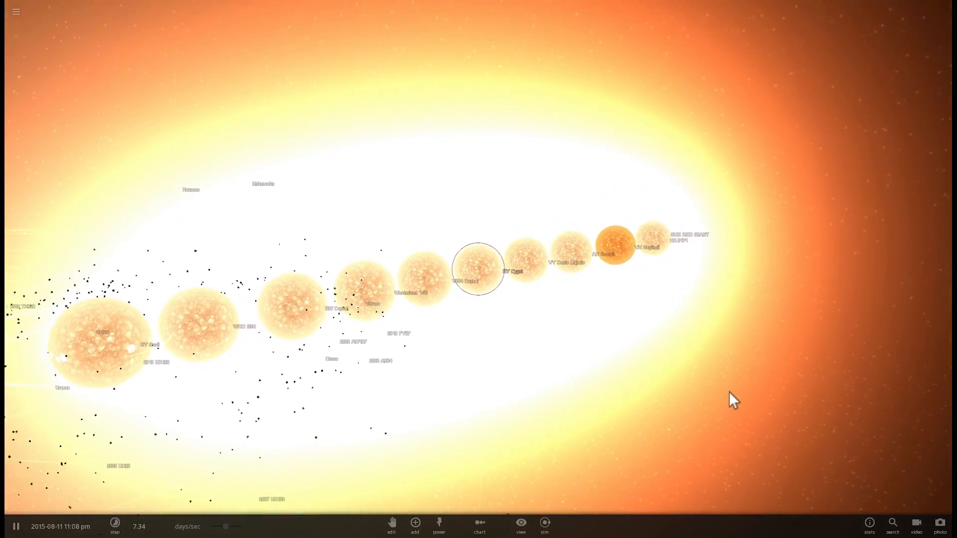
{"action": "mouse_move", "coordinate": [870, 414]}
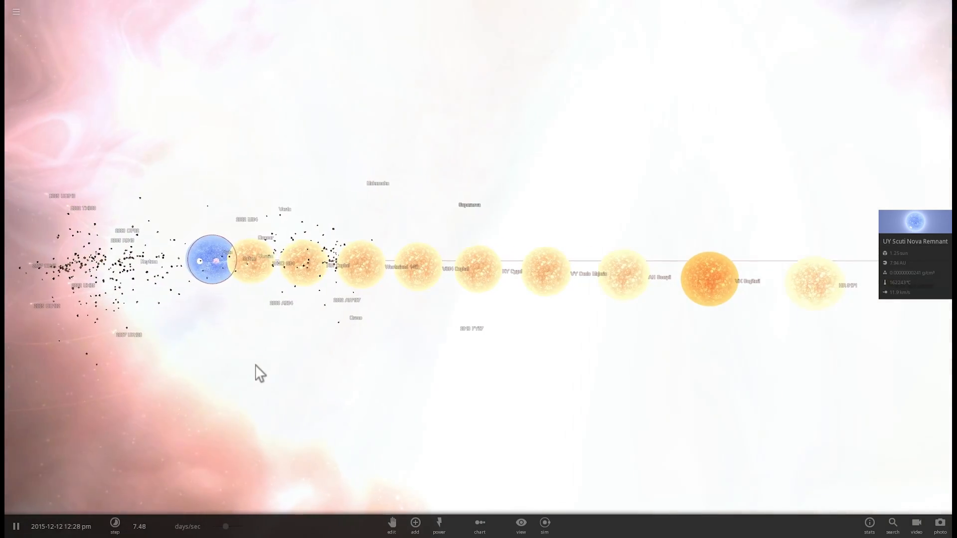
- Raise the time rate through 24 days/sec up to about 5.66 months per second
{"action": "left_click", "coordinate": [114, 526]}
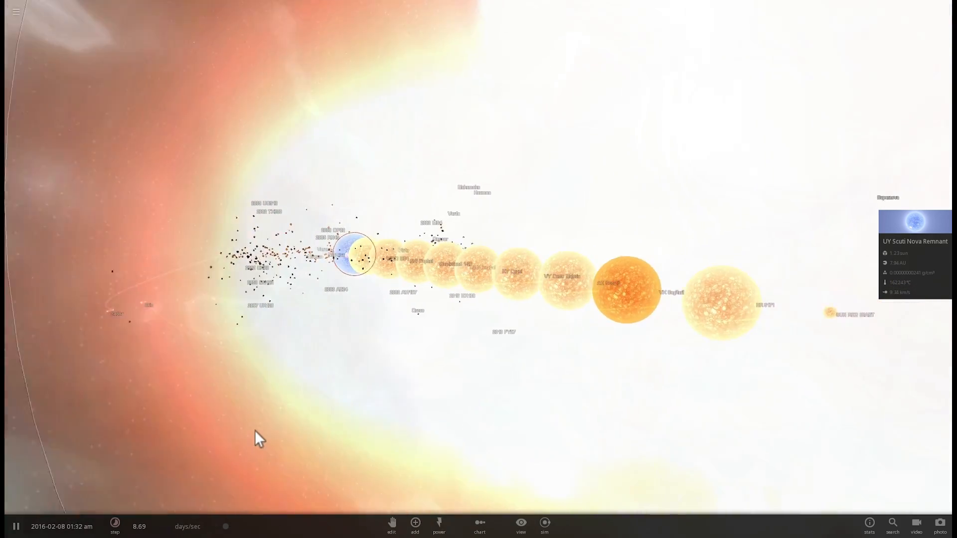
{"action": "left_click", "coordinate": [114, 527]}
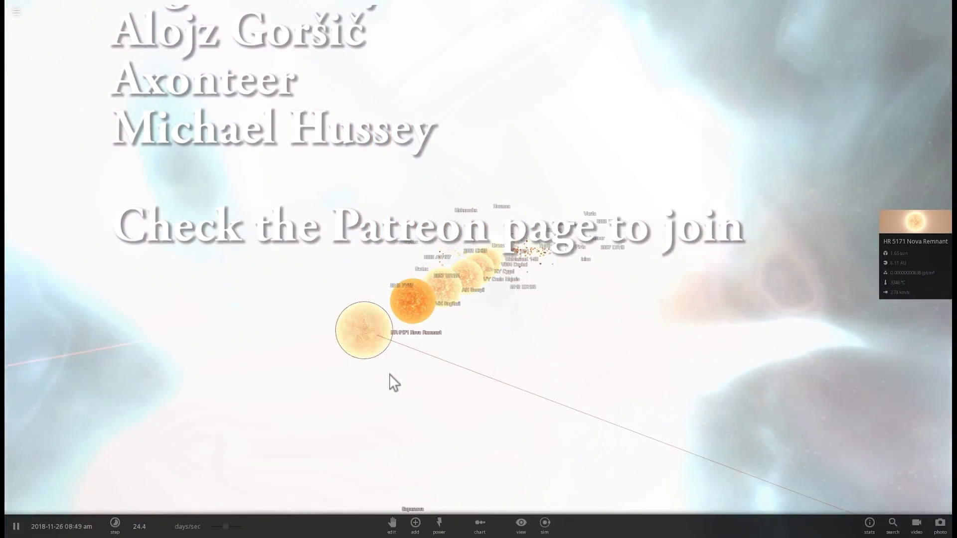
{"action": "mouse_move", "coordinate": [439, 523]}
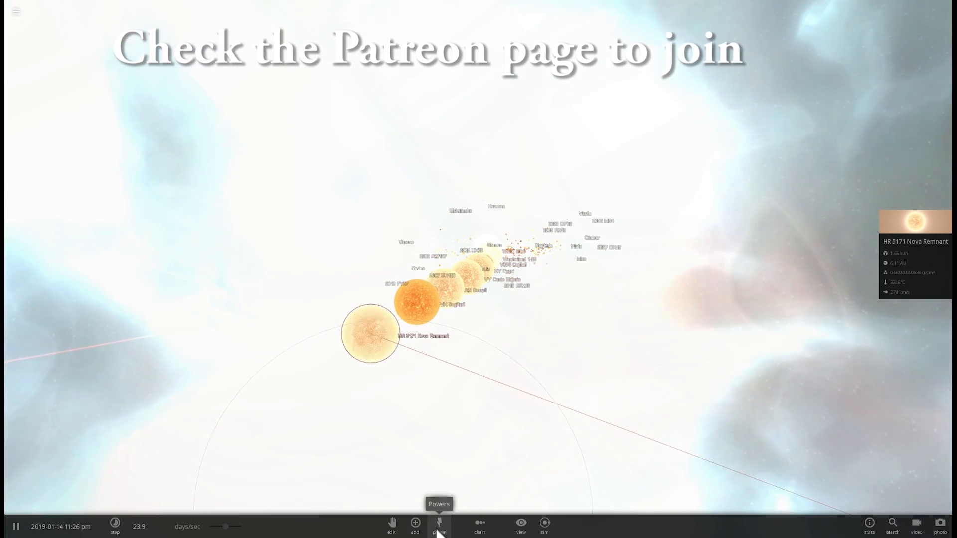
{"action": "left_click", "coordinate": [439, 523]}
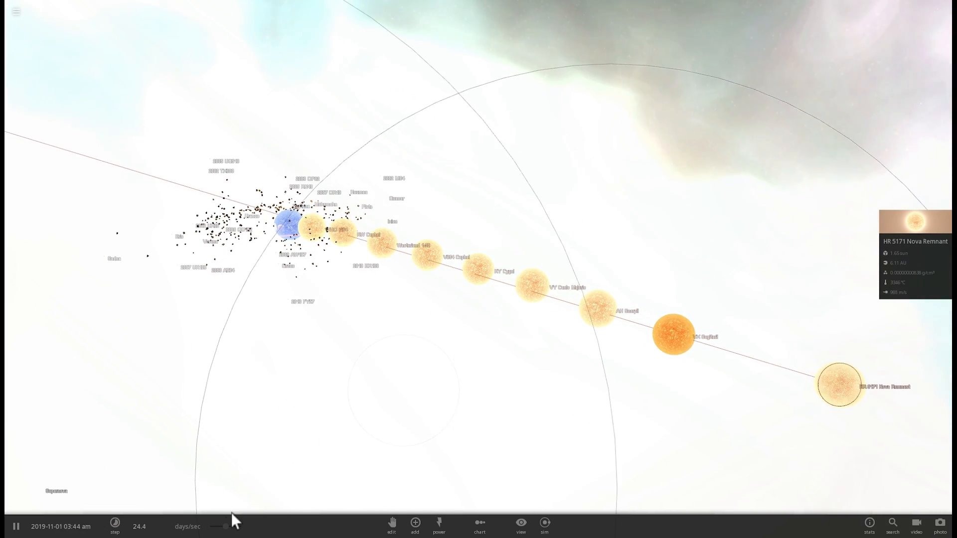
{"action": "left_click", "coordinate": [114, 525]}
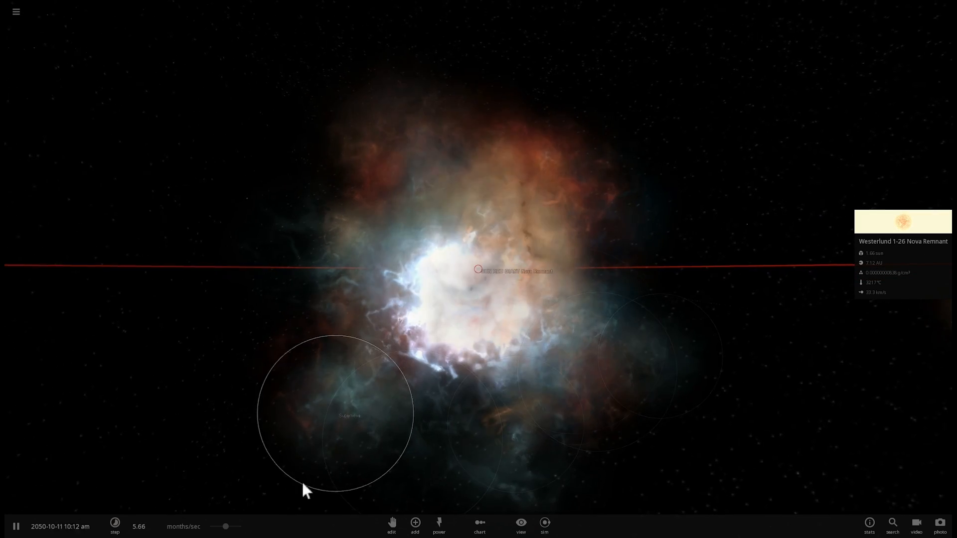
- Bring up the time-step options while running at about 5.5 months per second
{"action": "left_click", "coordinate": [114, 526]}
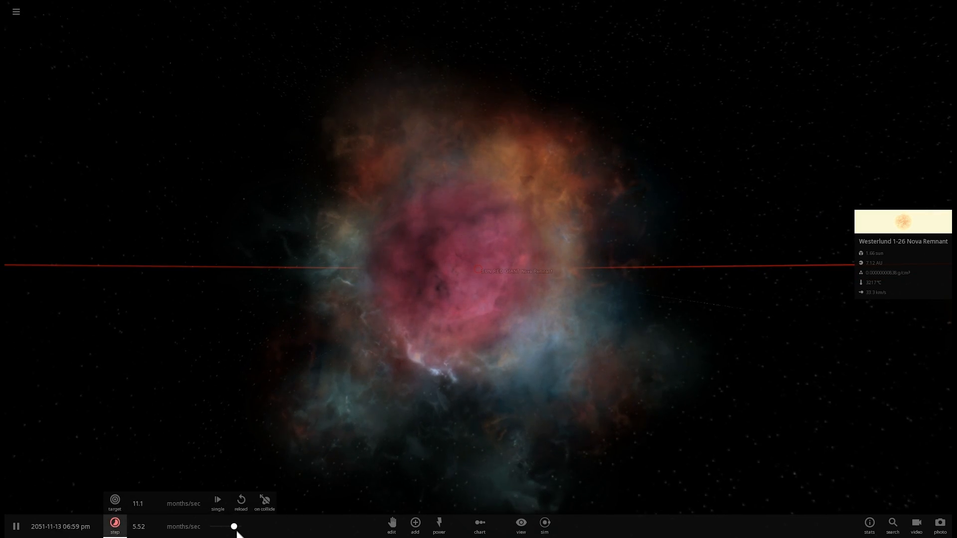